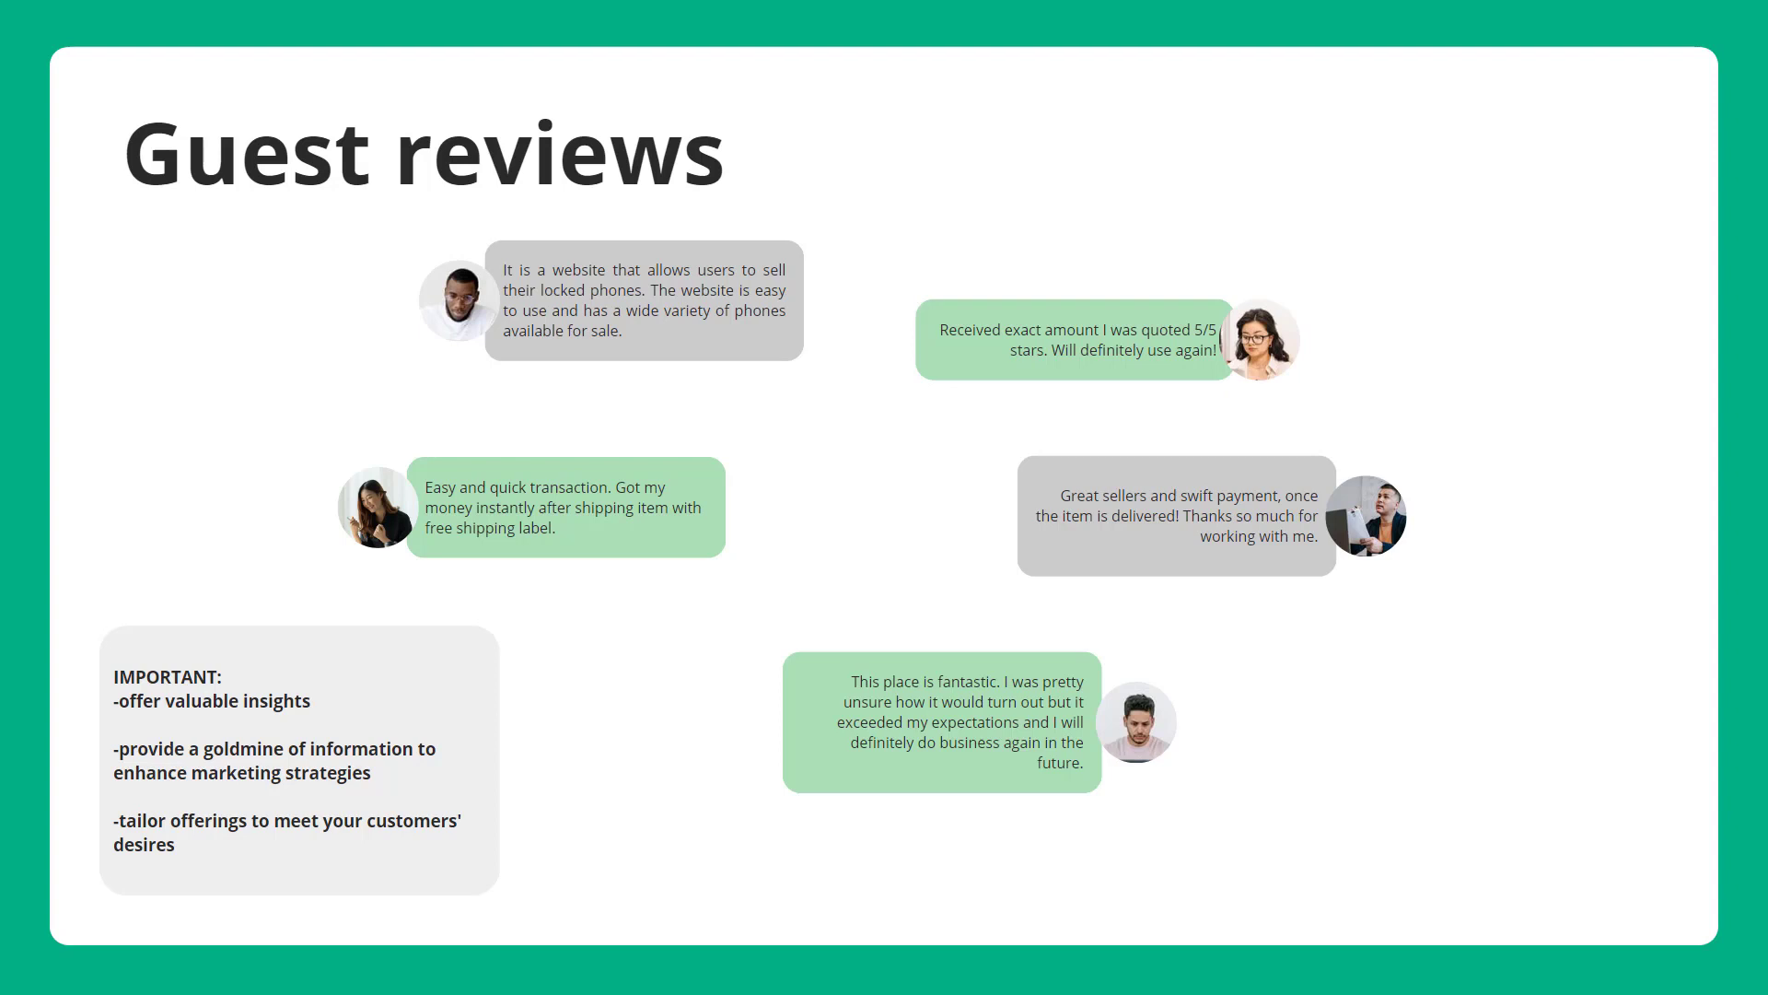
- Add class="flex justify-between items-center bg-white drop-shadow" to the header tag in index.html
click(621, 772)
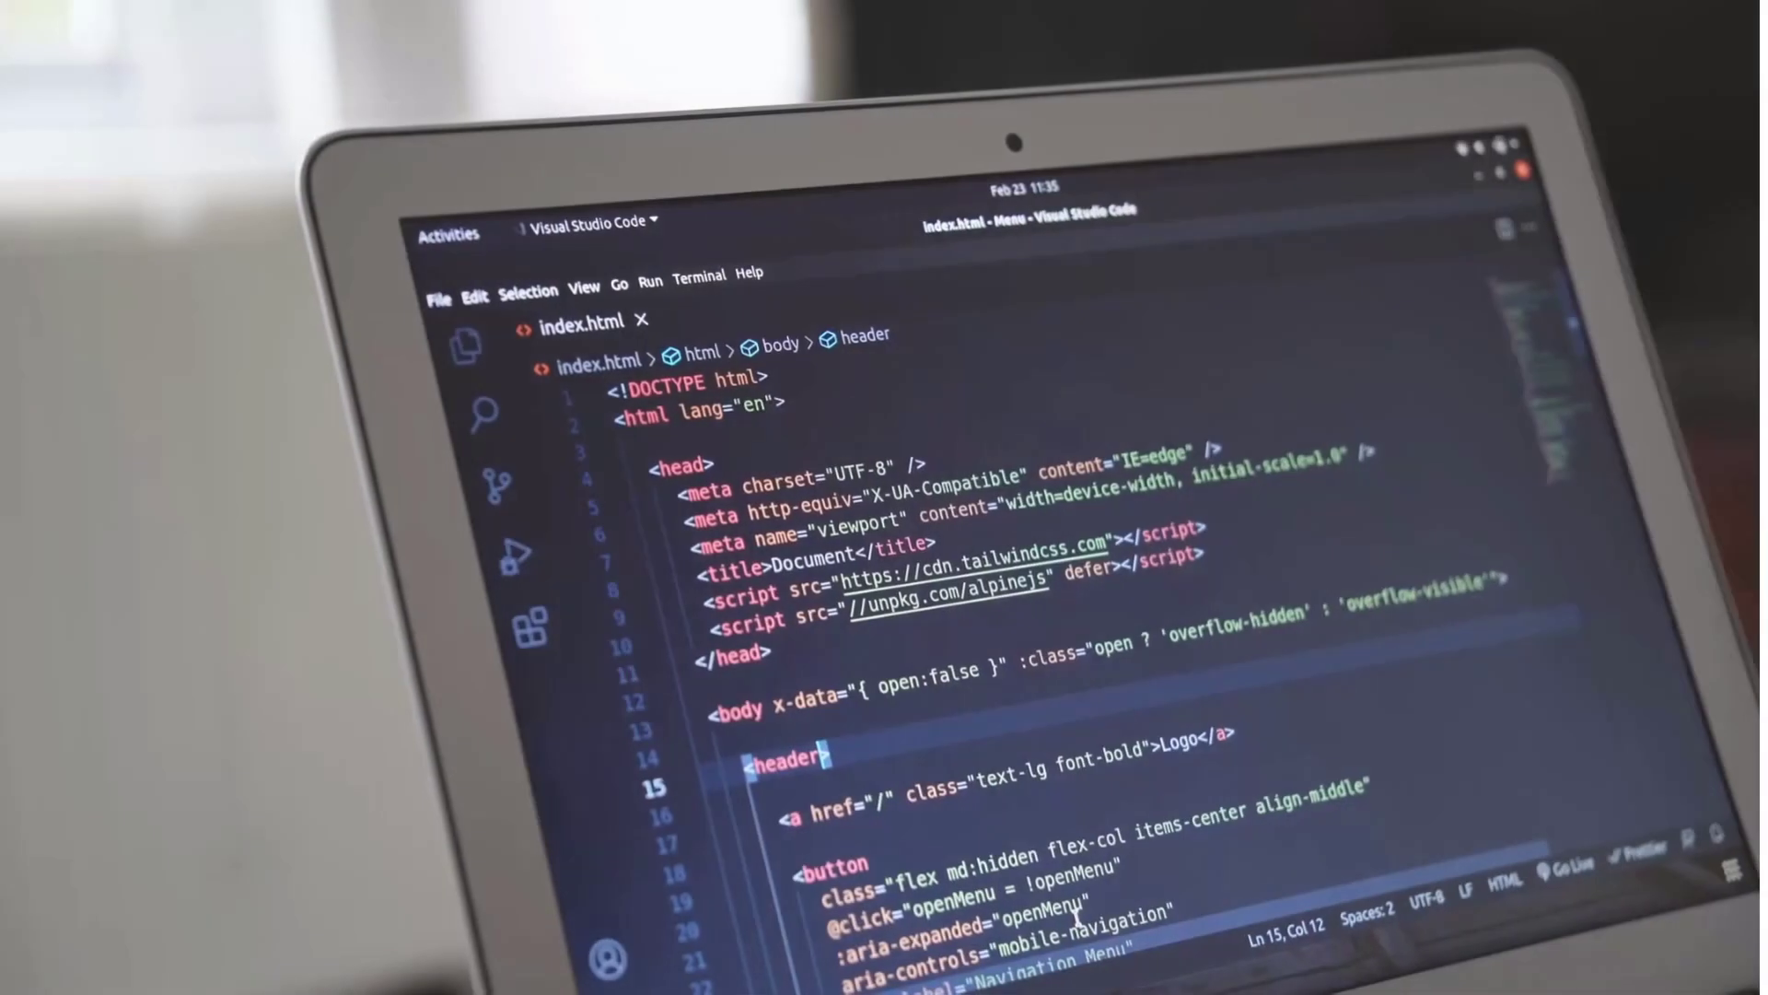
text(class="")
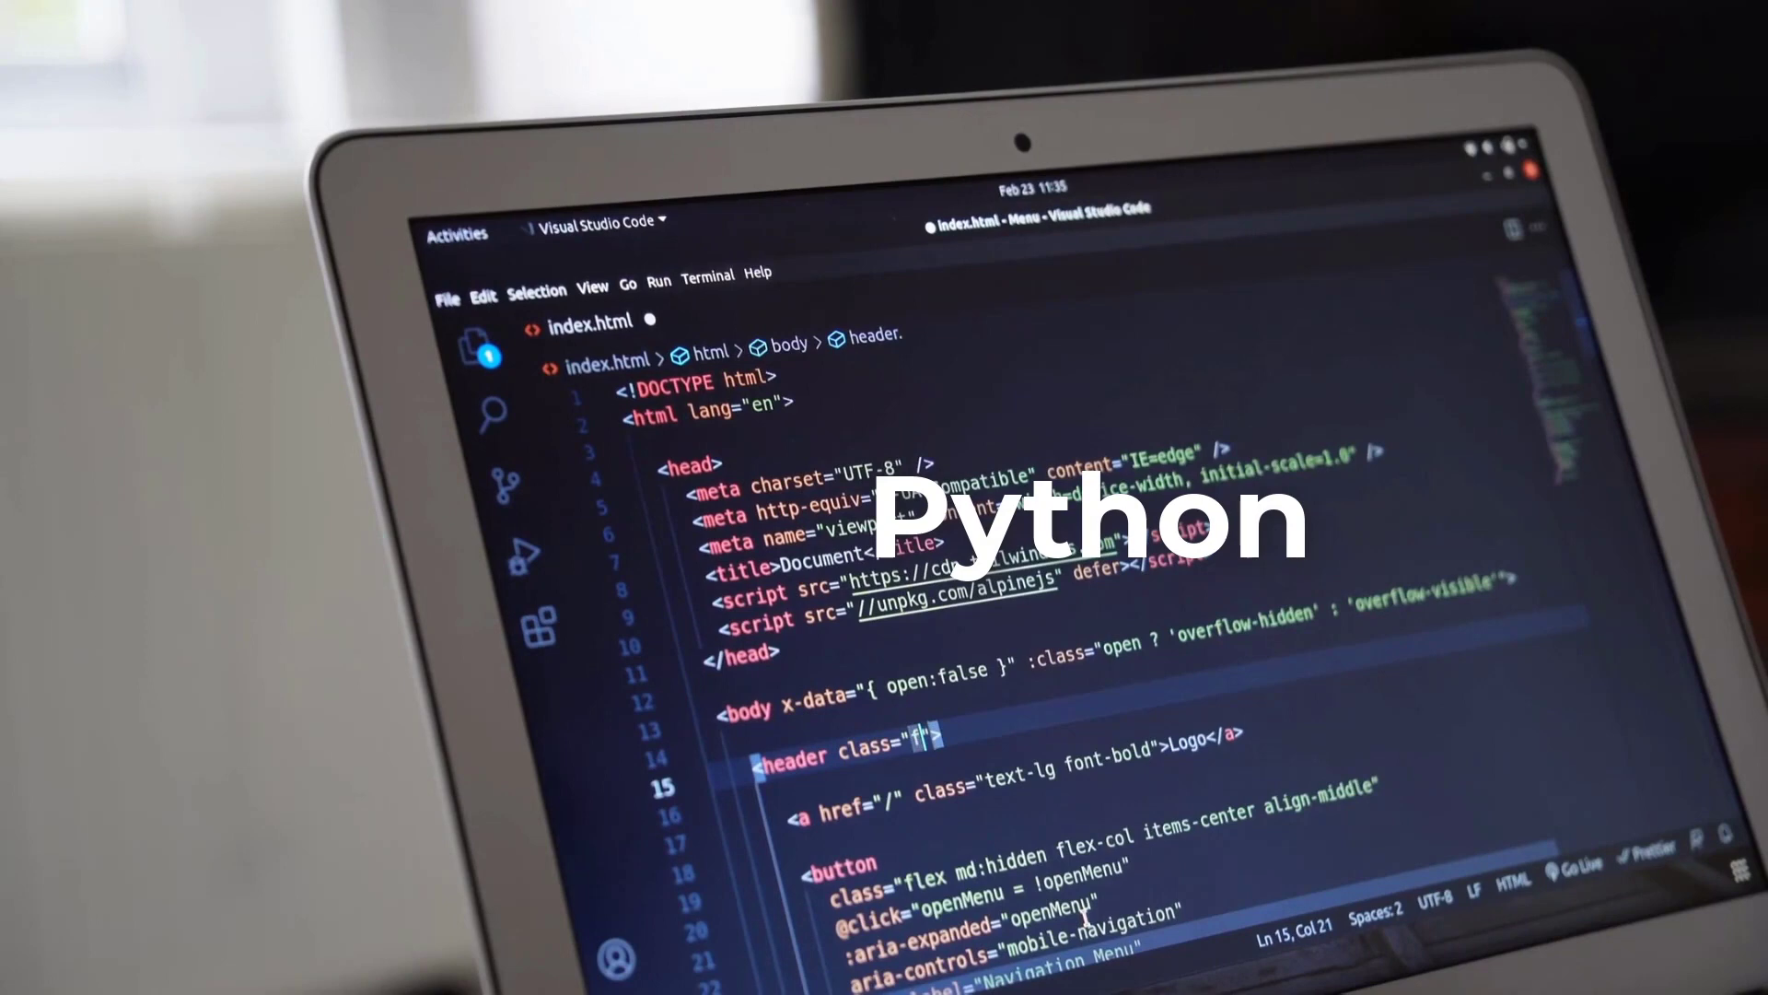
text(flex j)
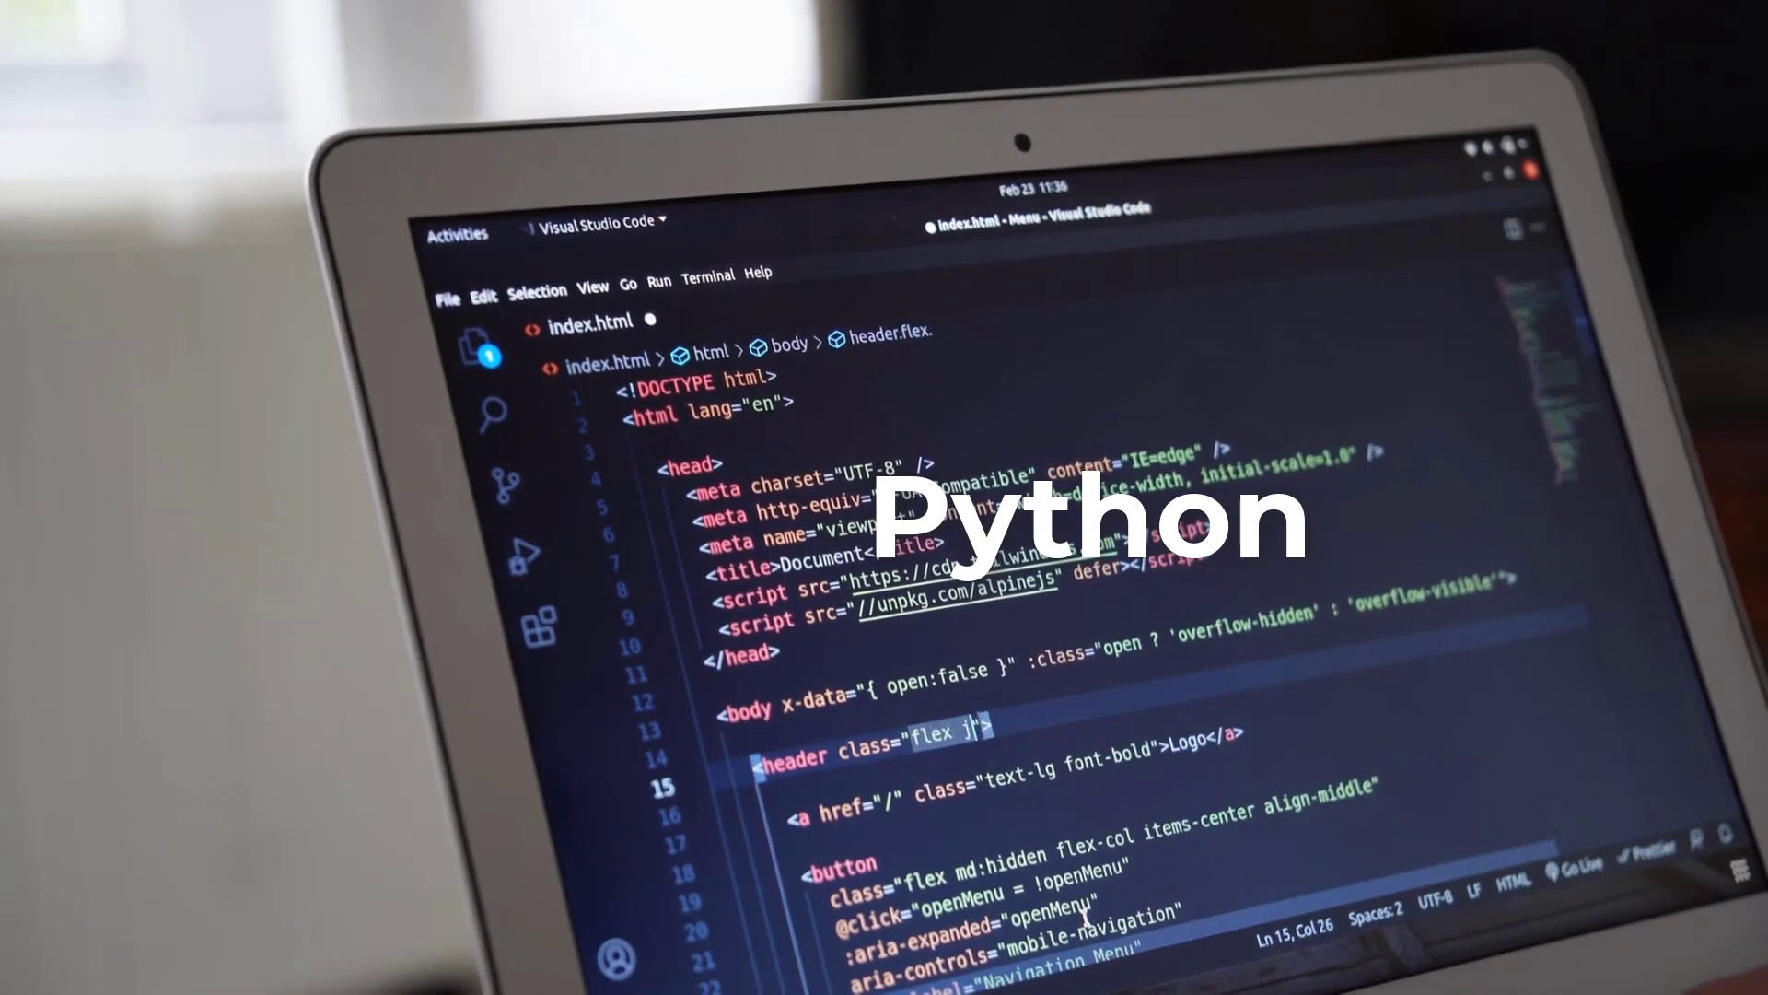
text(justify-)
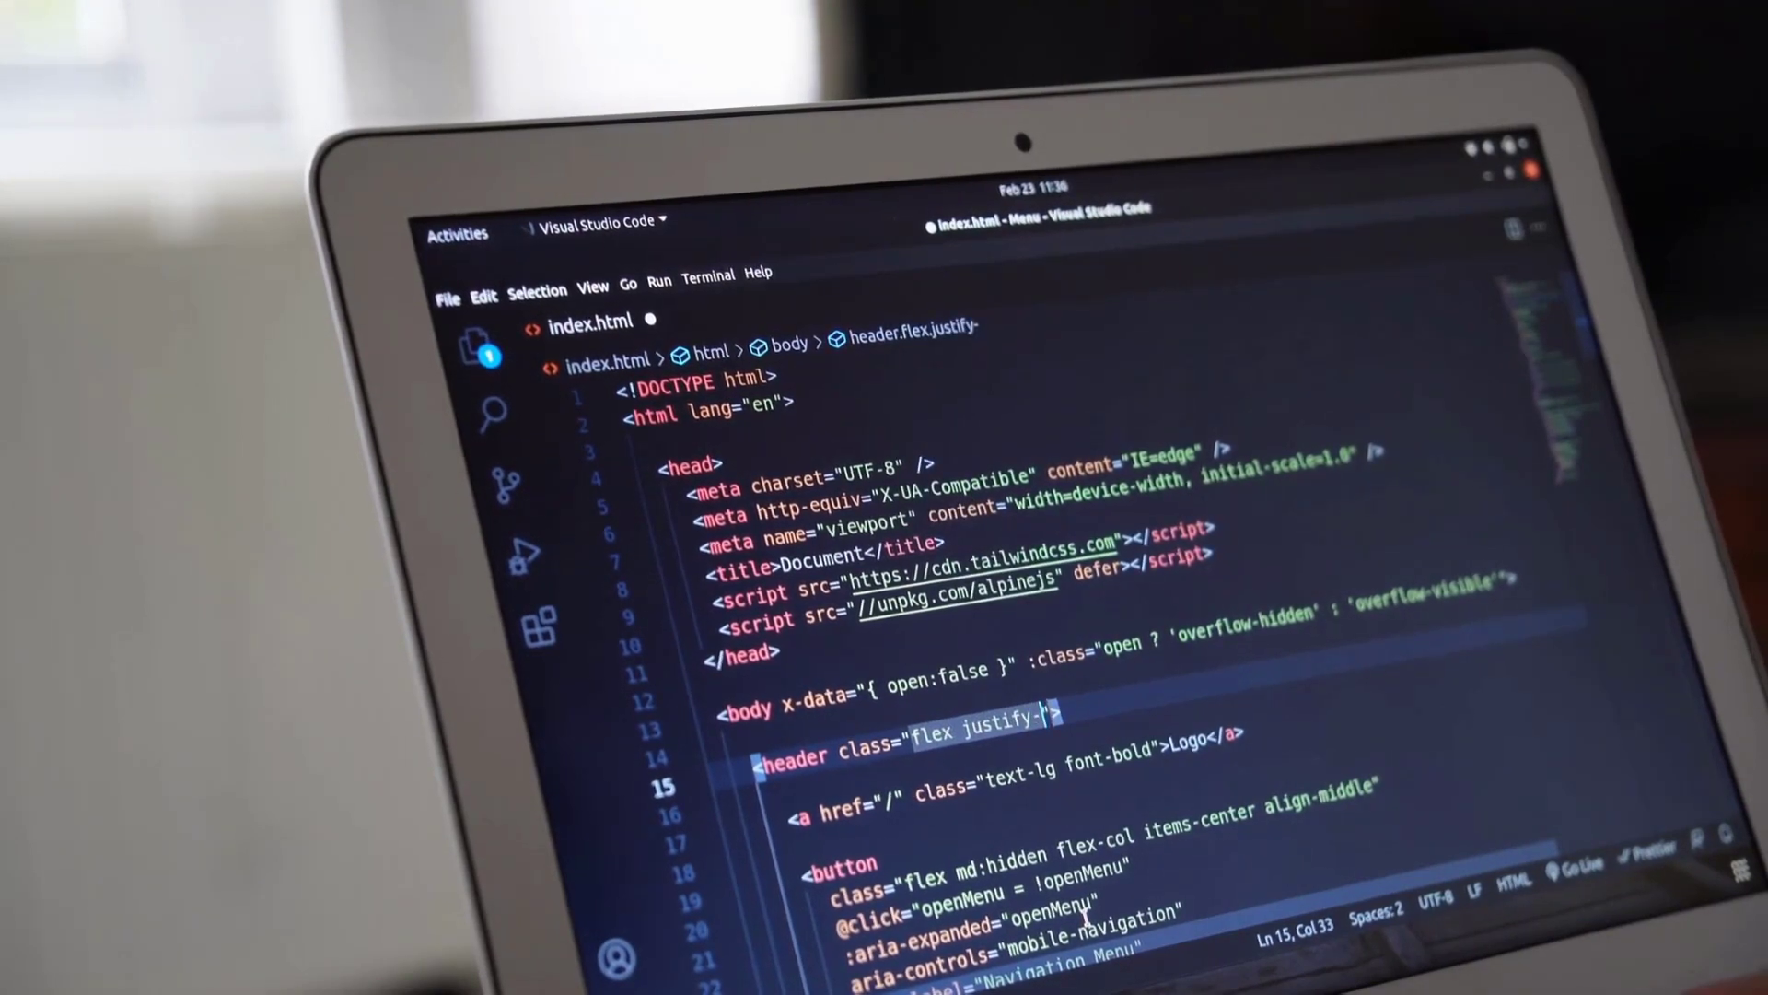
text(between items-)
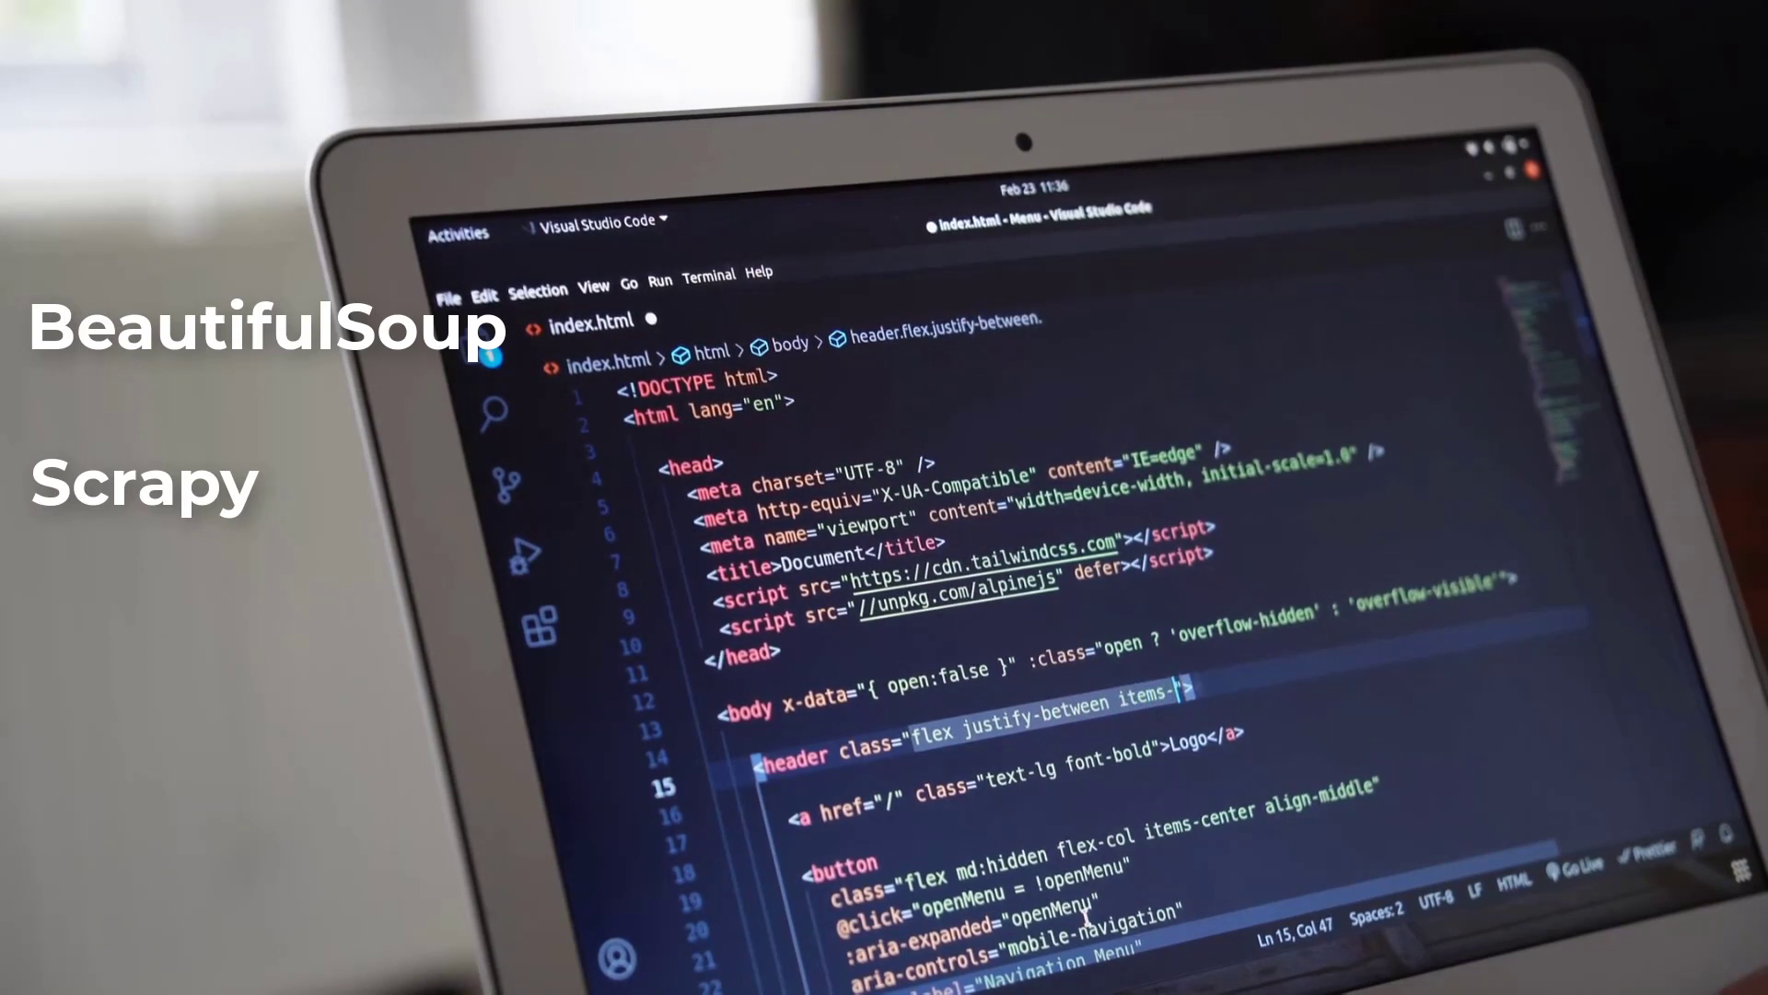
text(center bg-white)
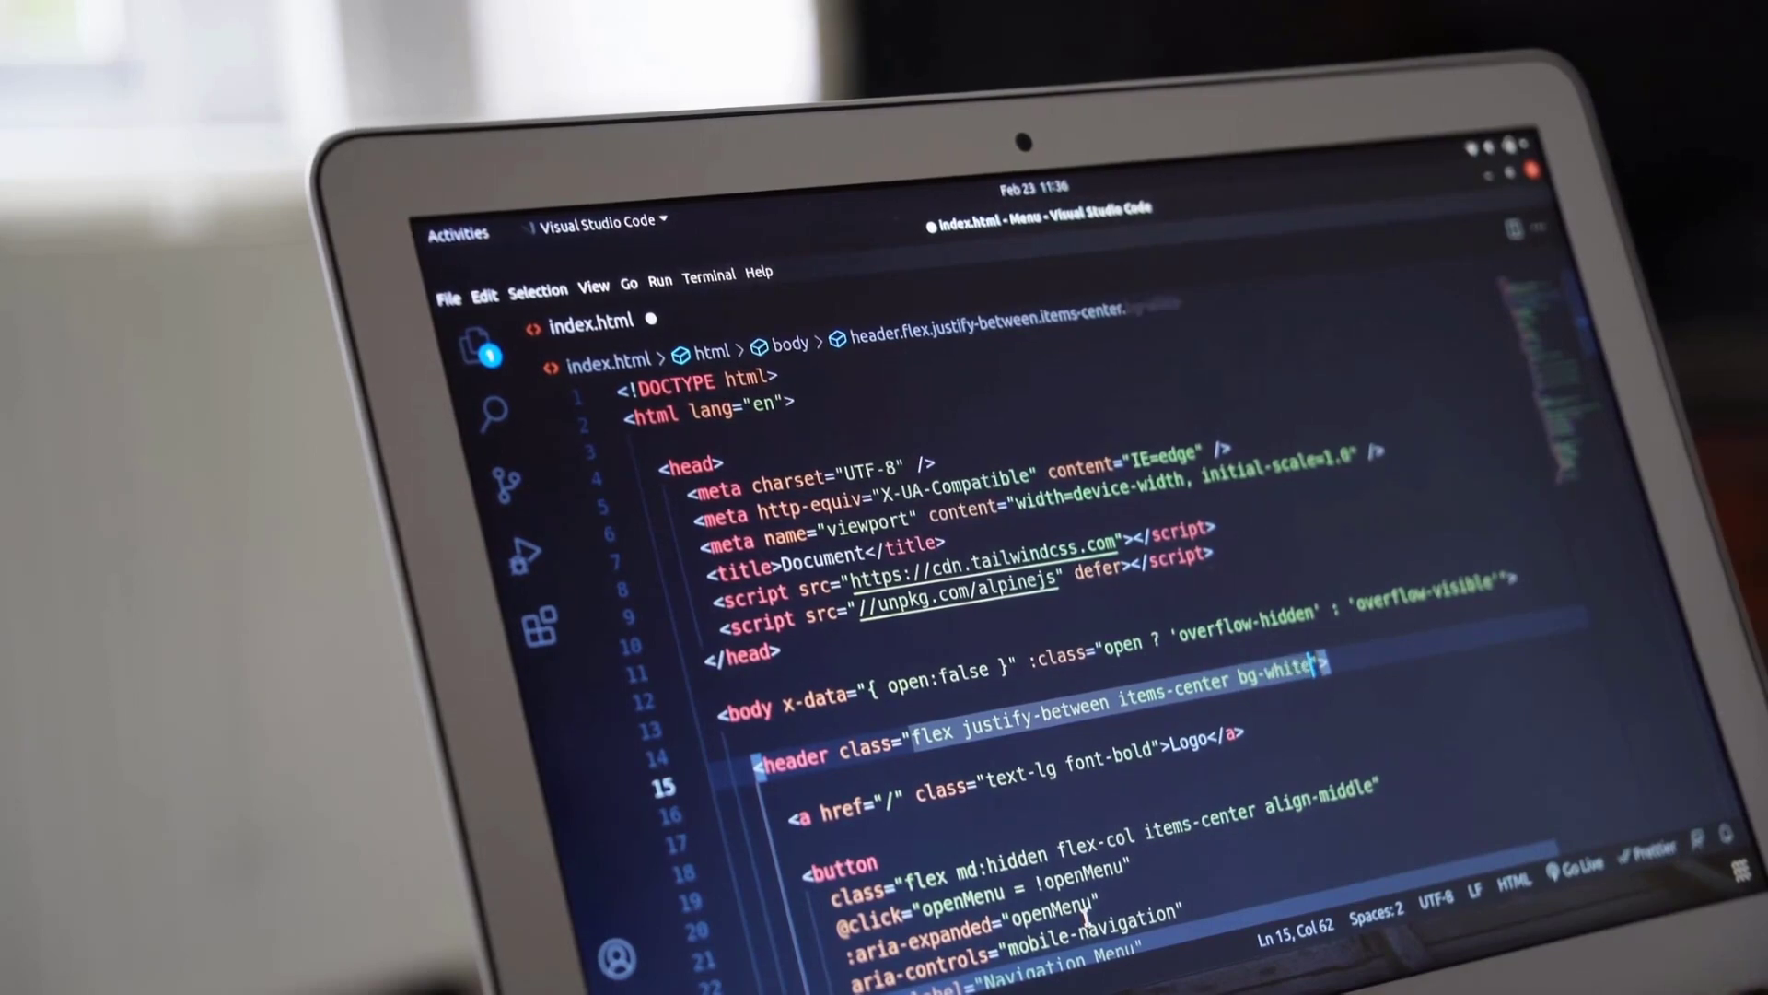
text(drop-shadow)
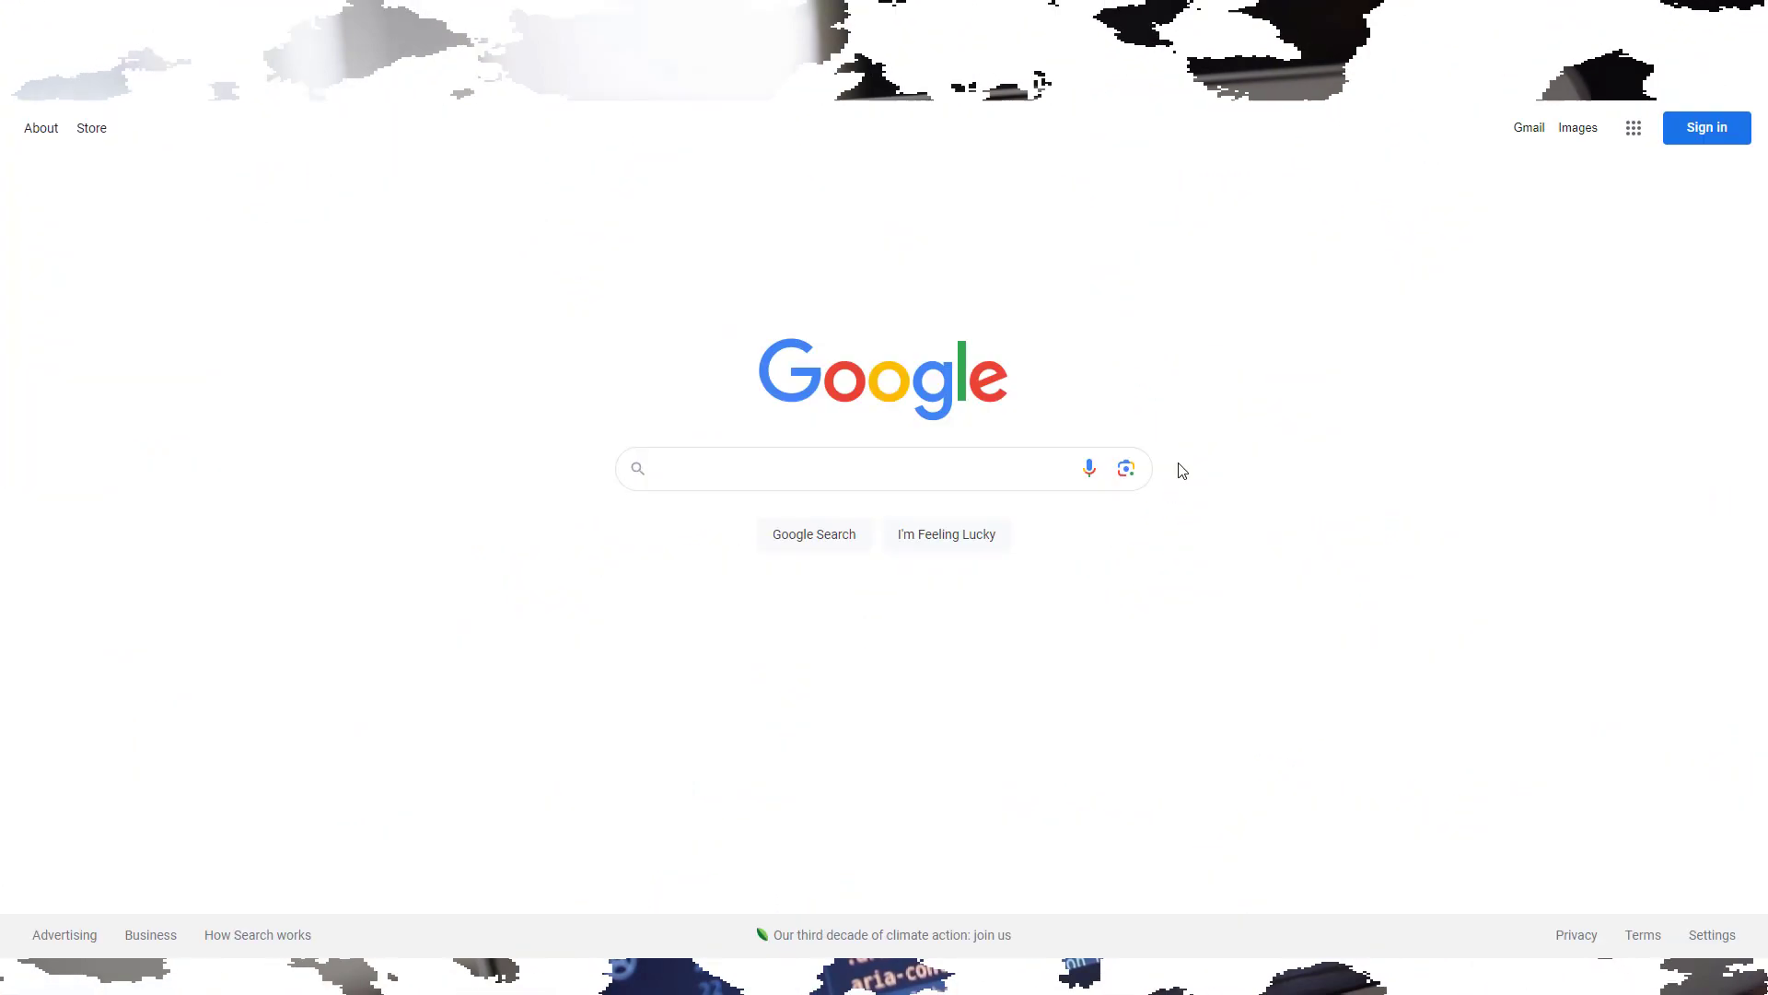
- Search Google for 'web scraping tool' and view the autocomplete suggestions
click(857, 468)
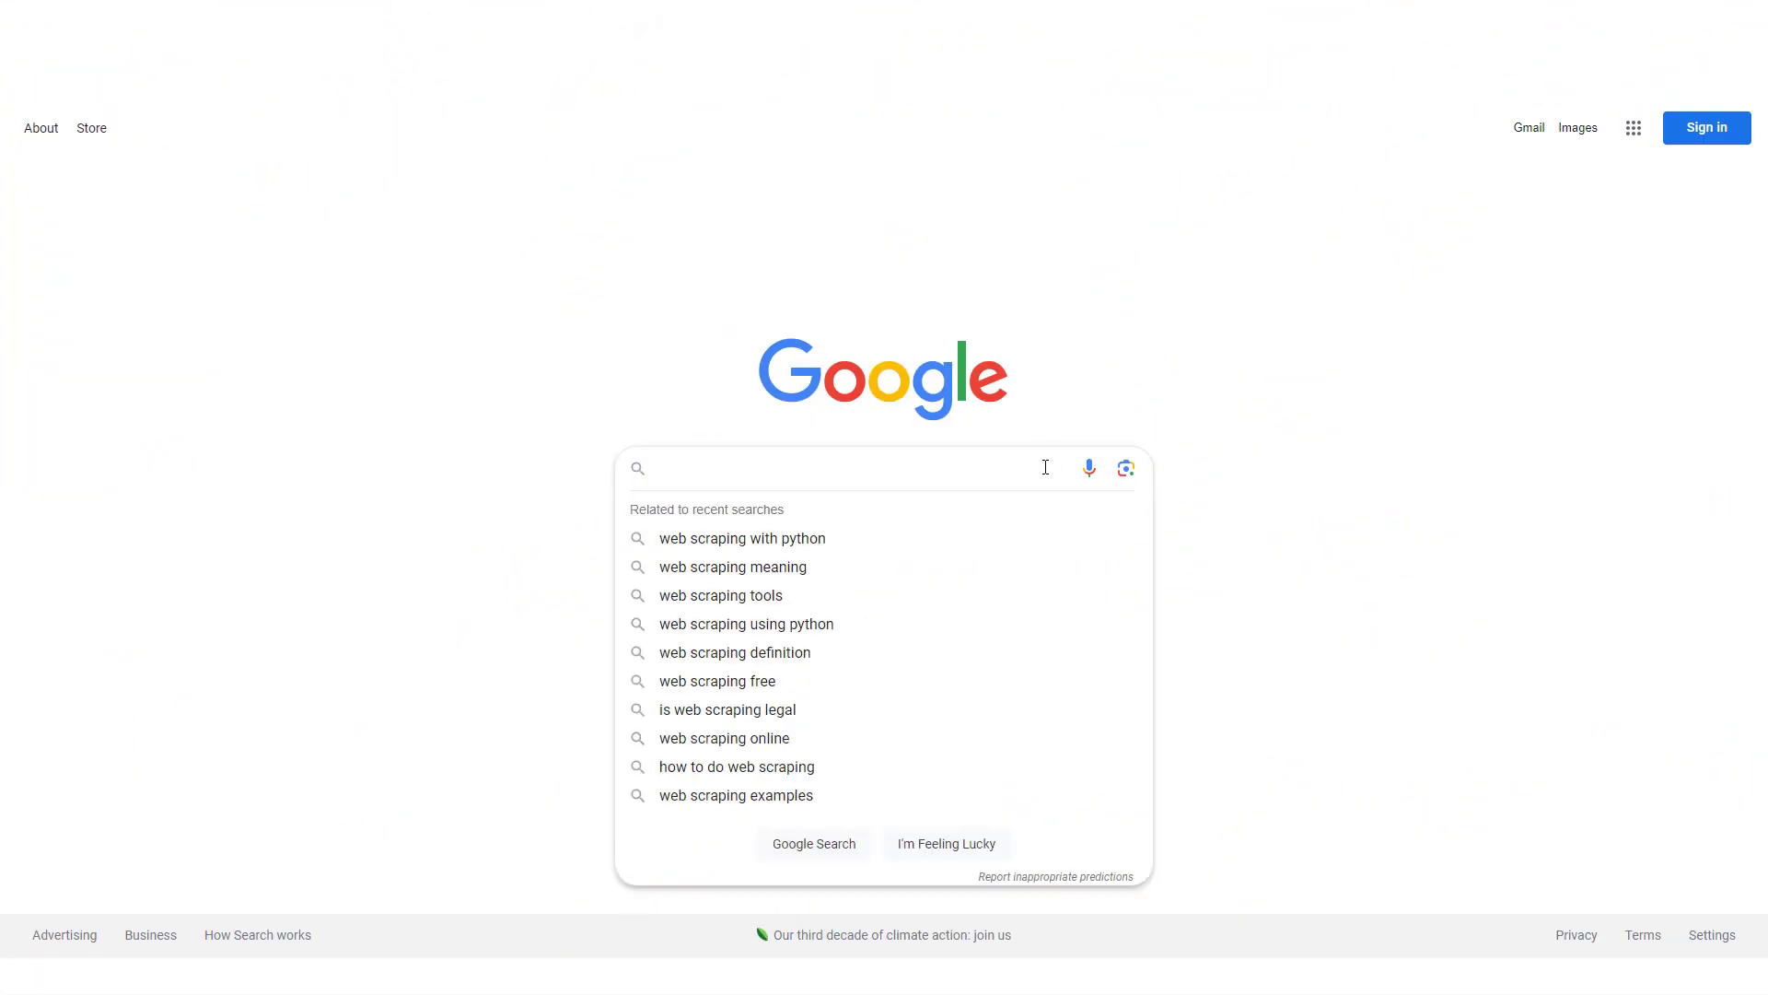
text(web scraping tool)
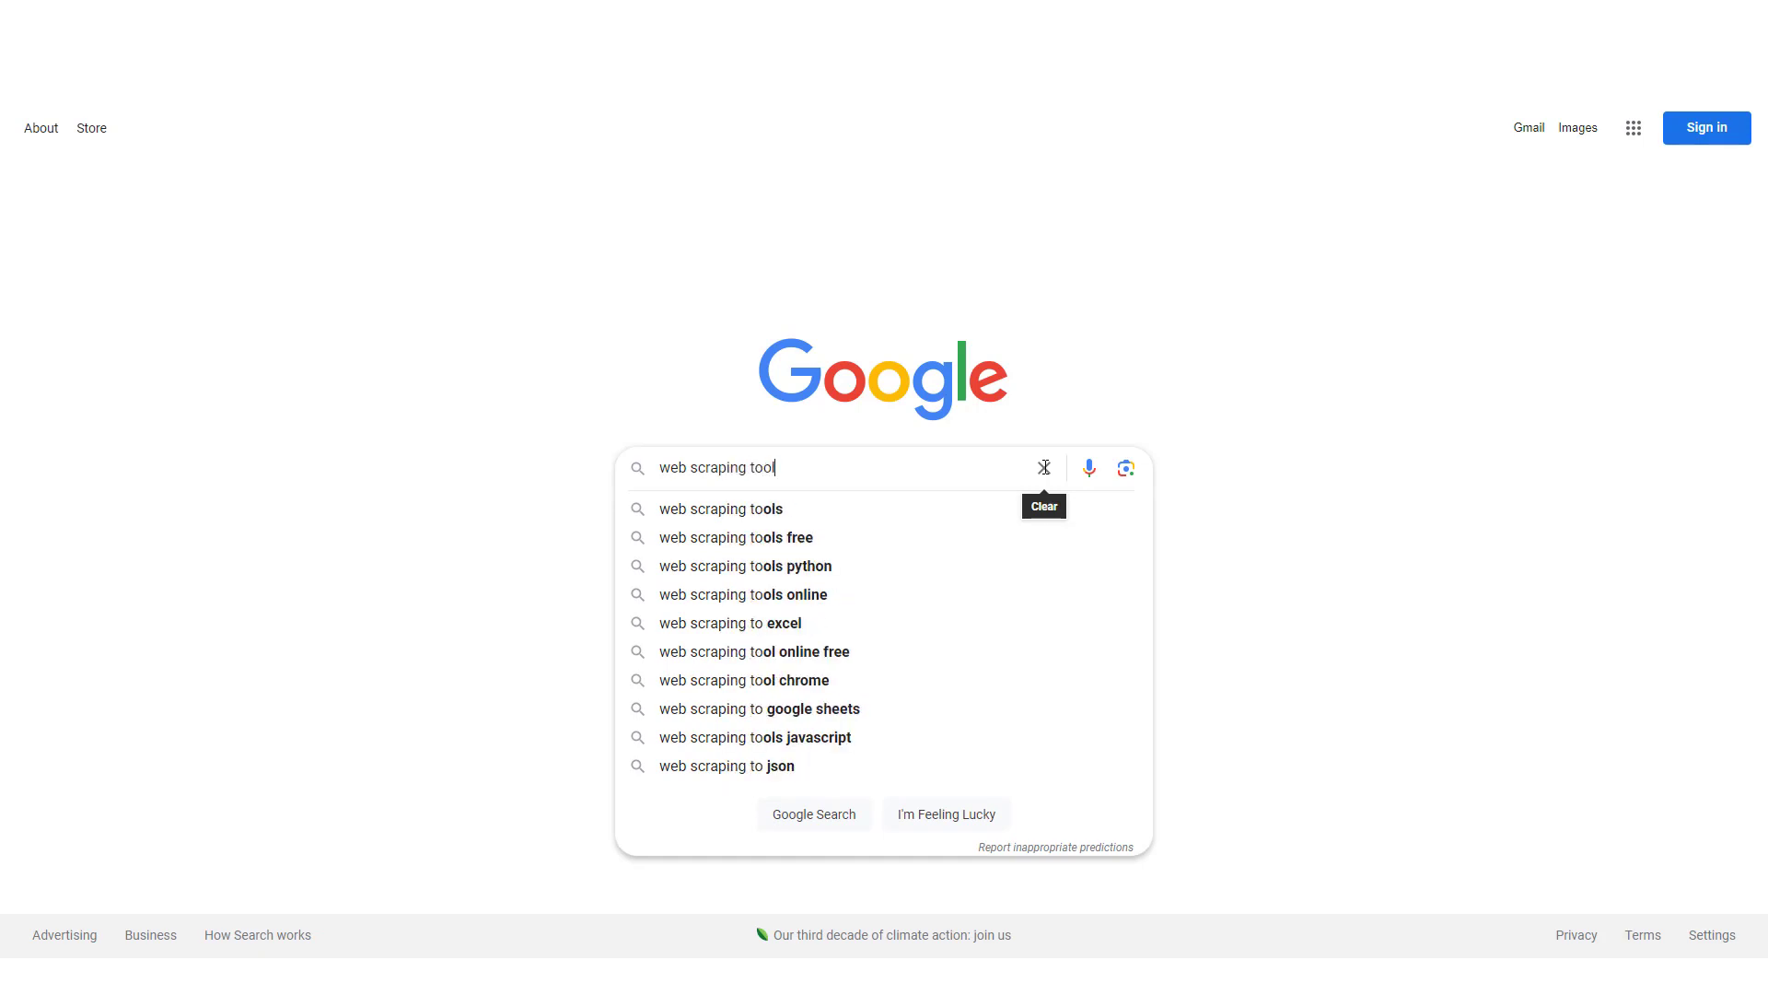
click(720, 508)
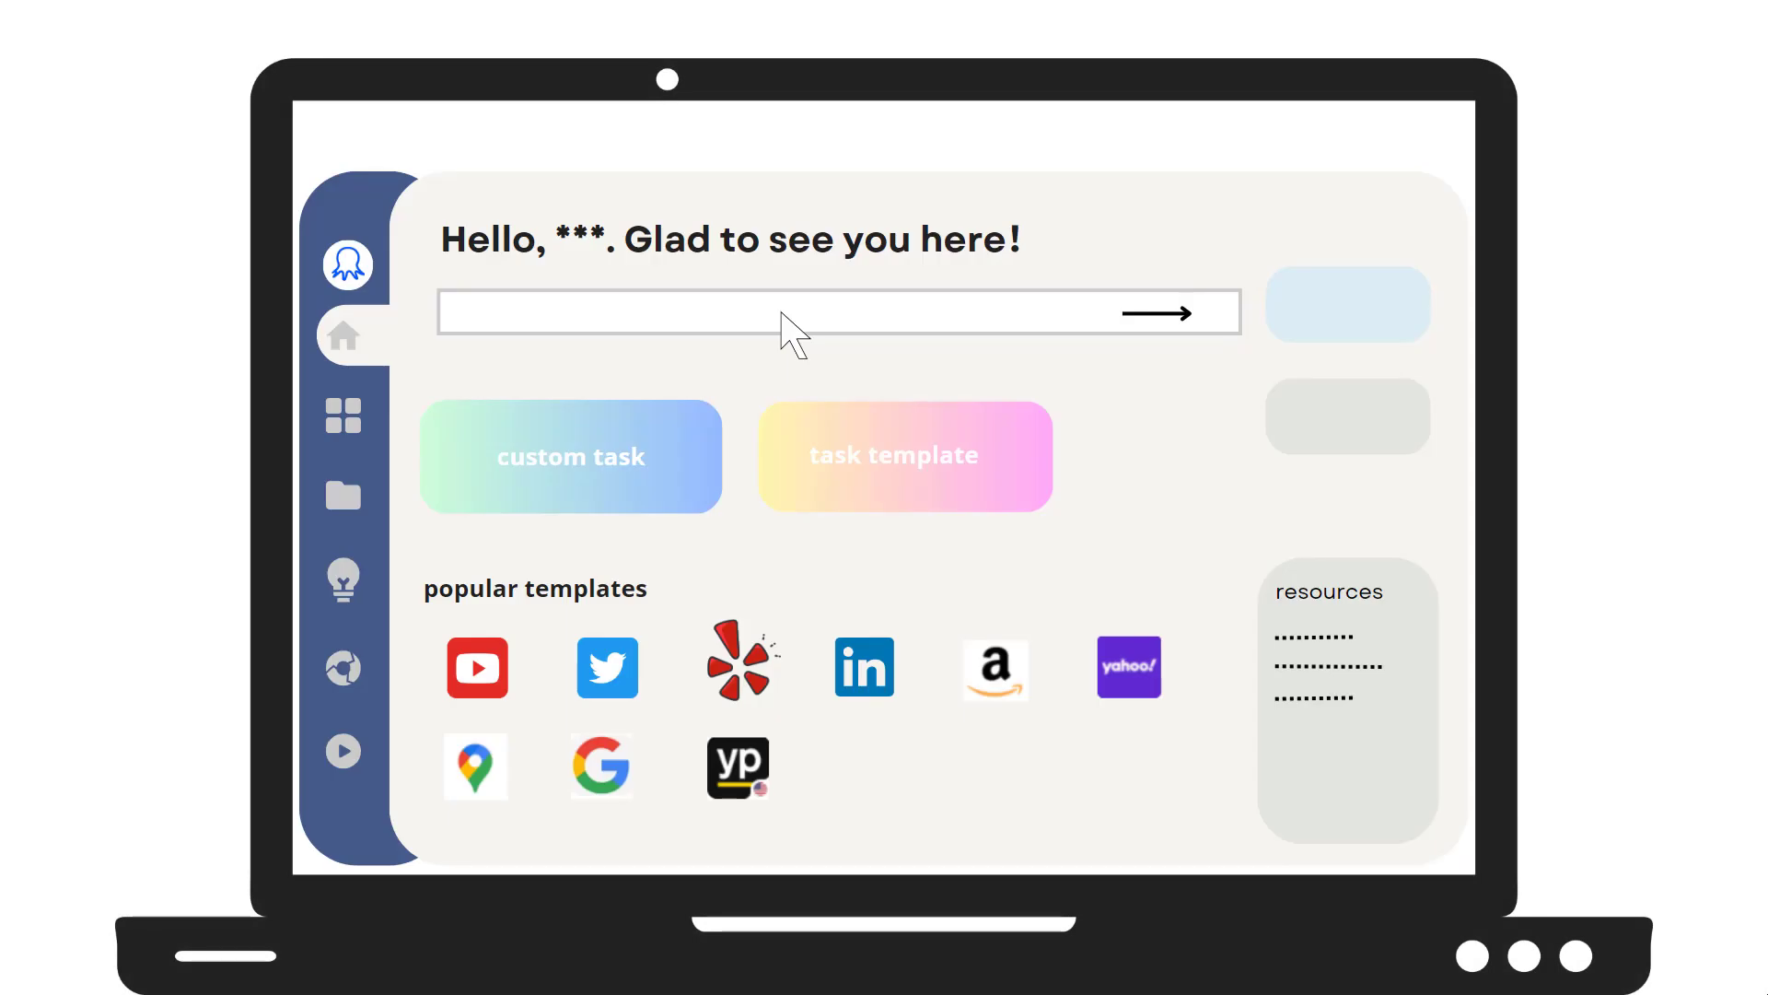
mouse_move(762, 687)
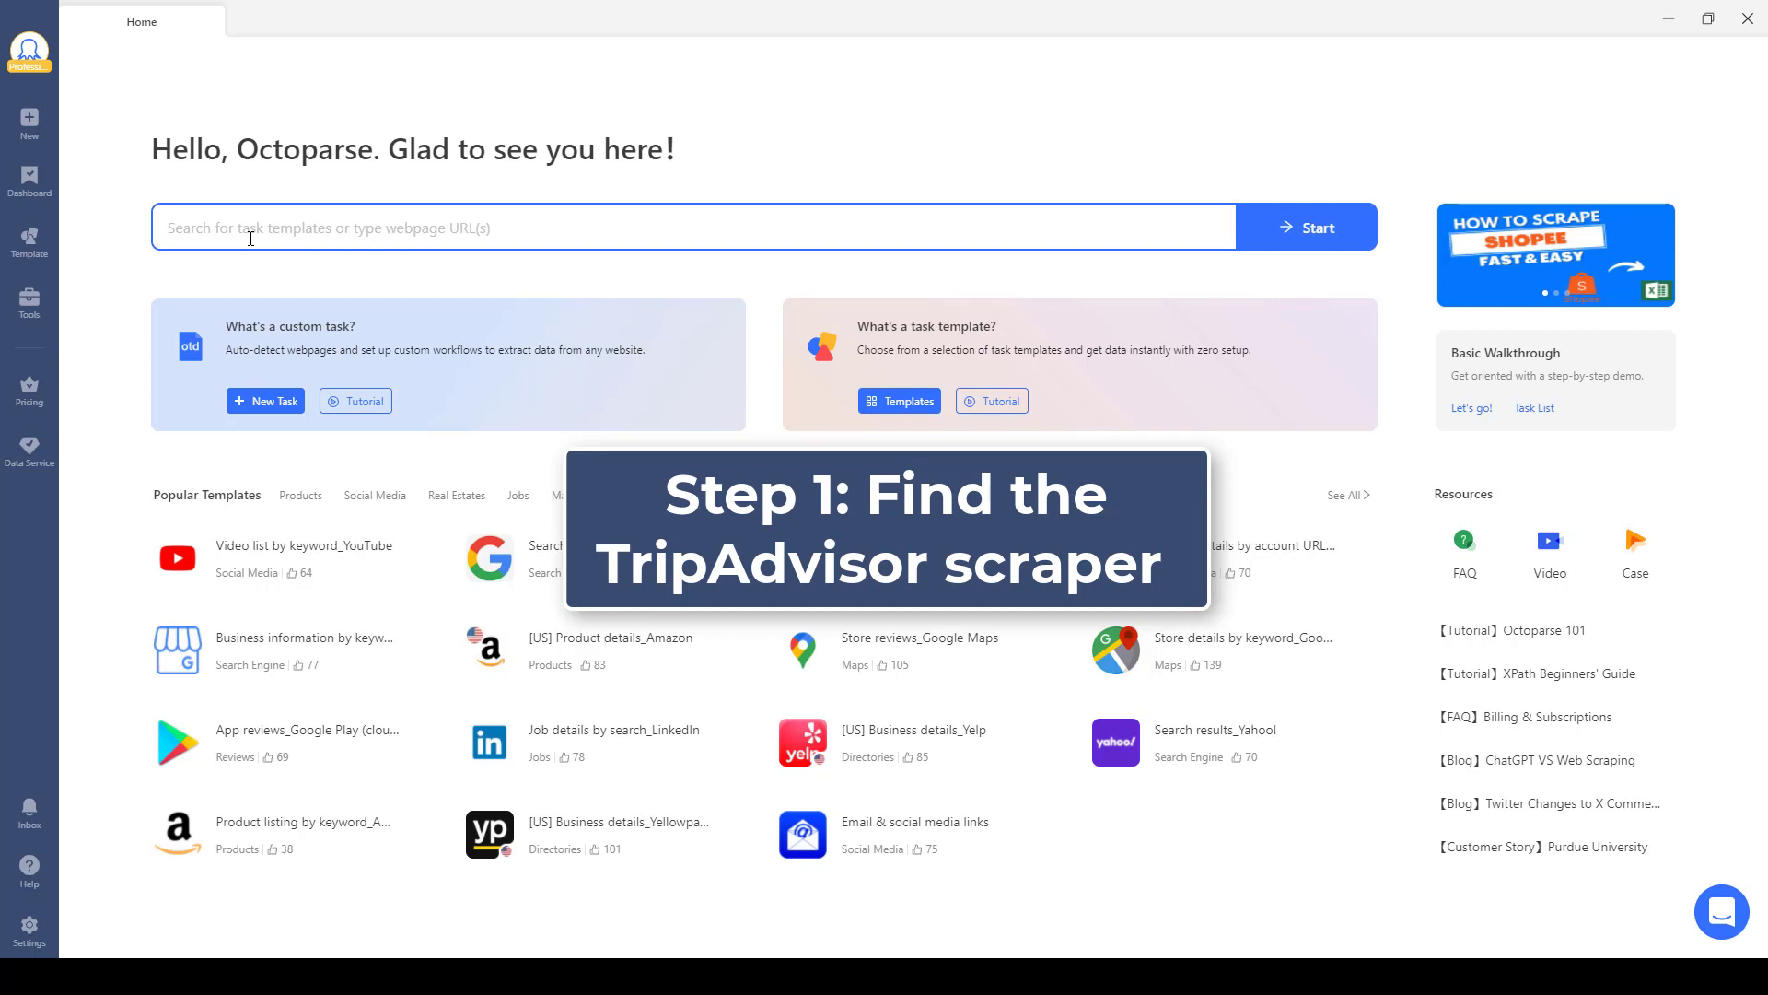
- Search templates for 'tripadvisor' and open Hotel review_Tripadvisor details
text(tripadviso)
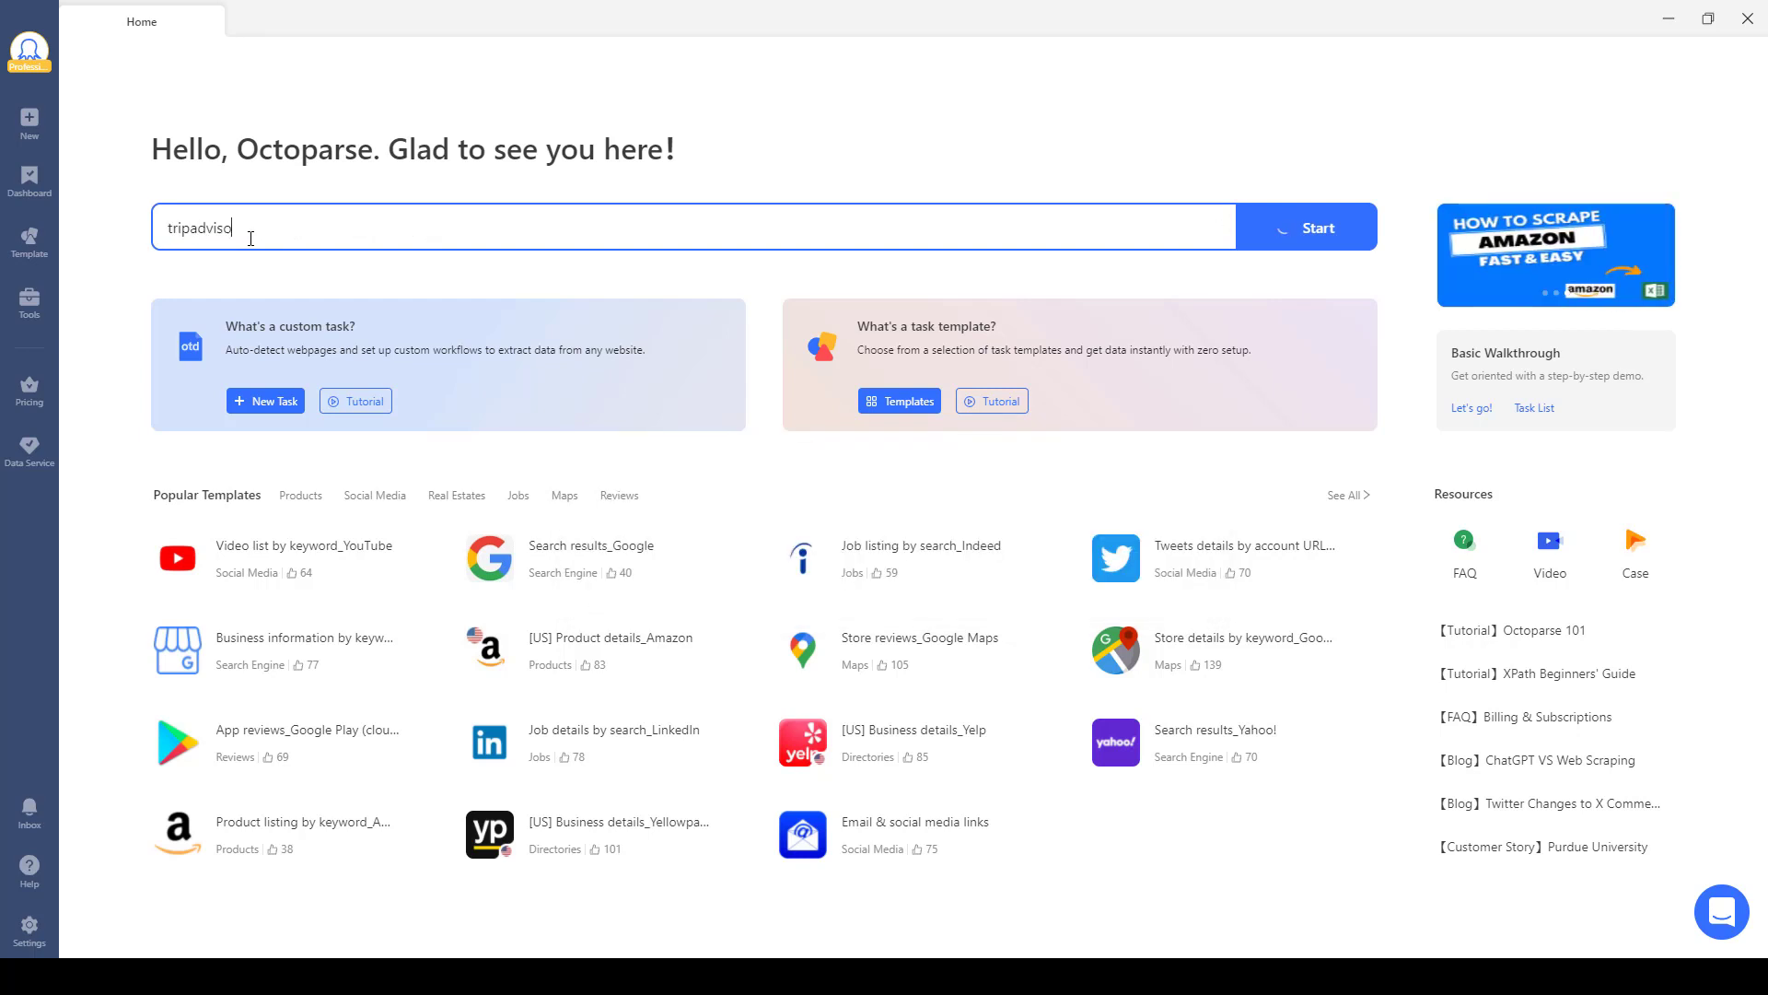
click(676, 227)
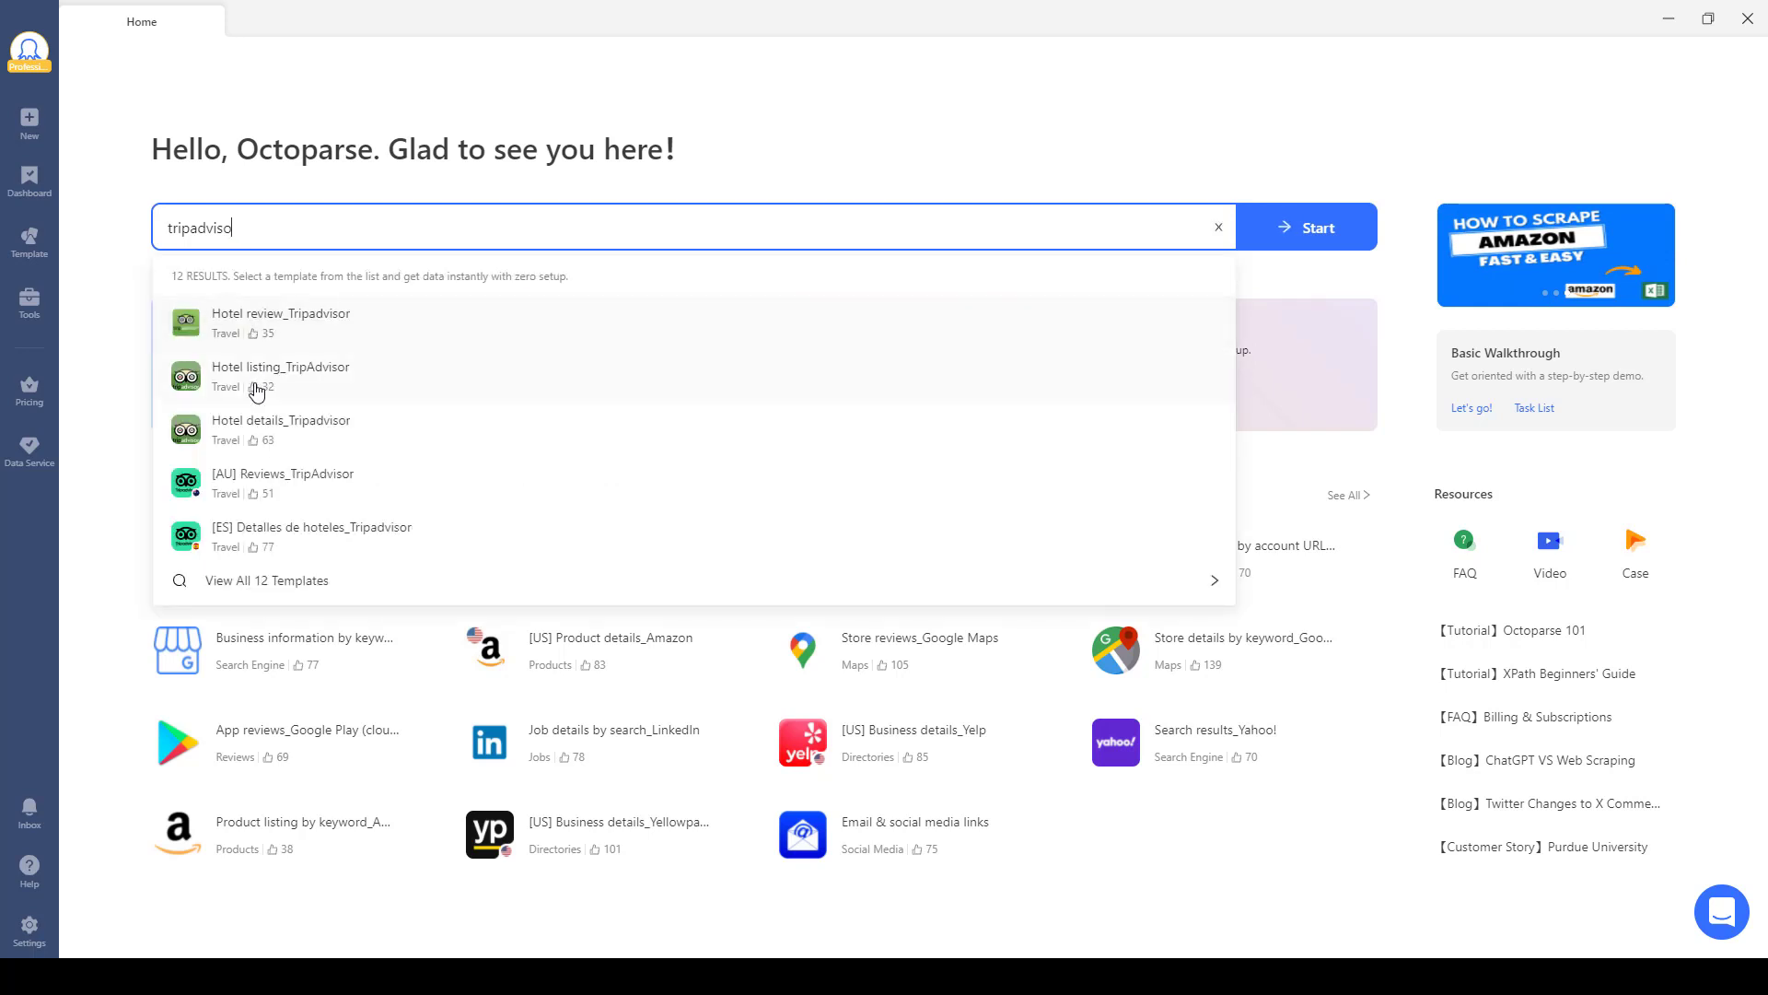
mouse_move(663, 440)
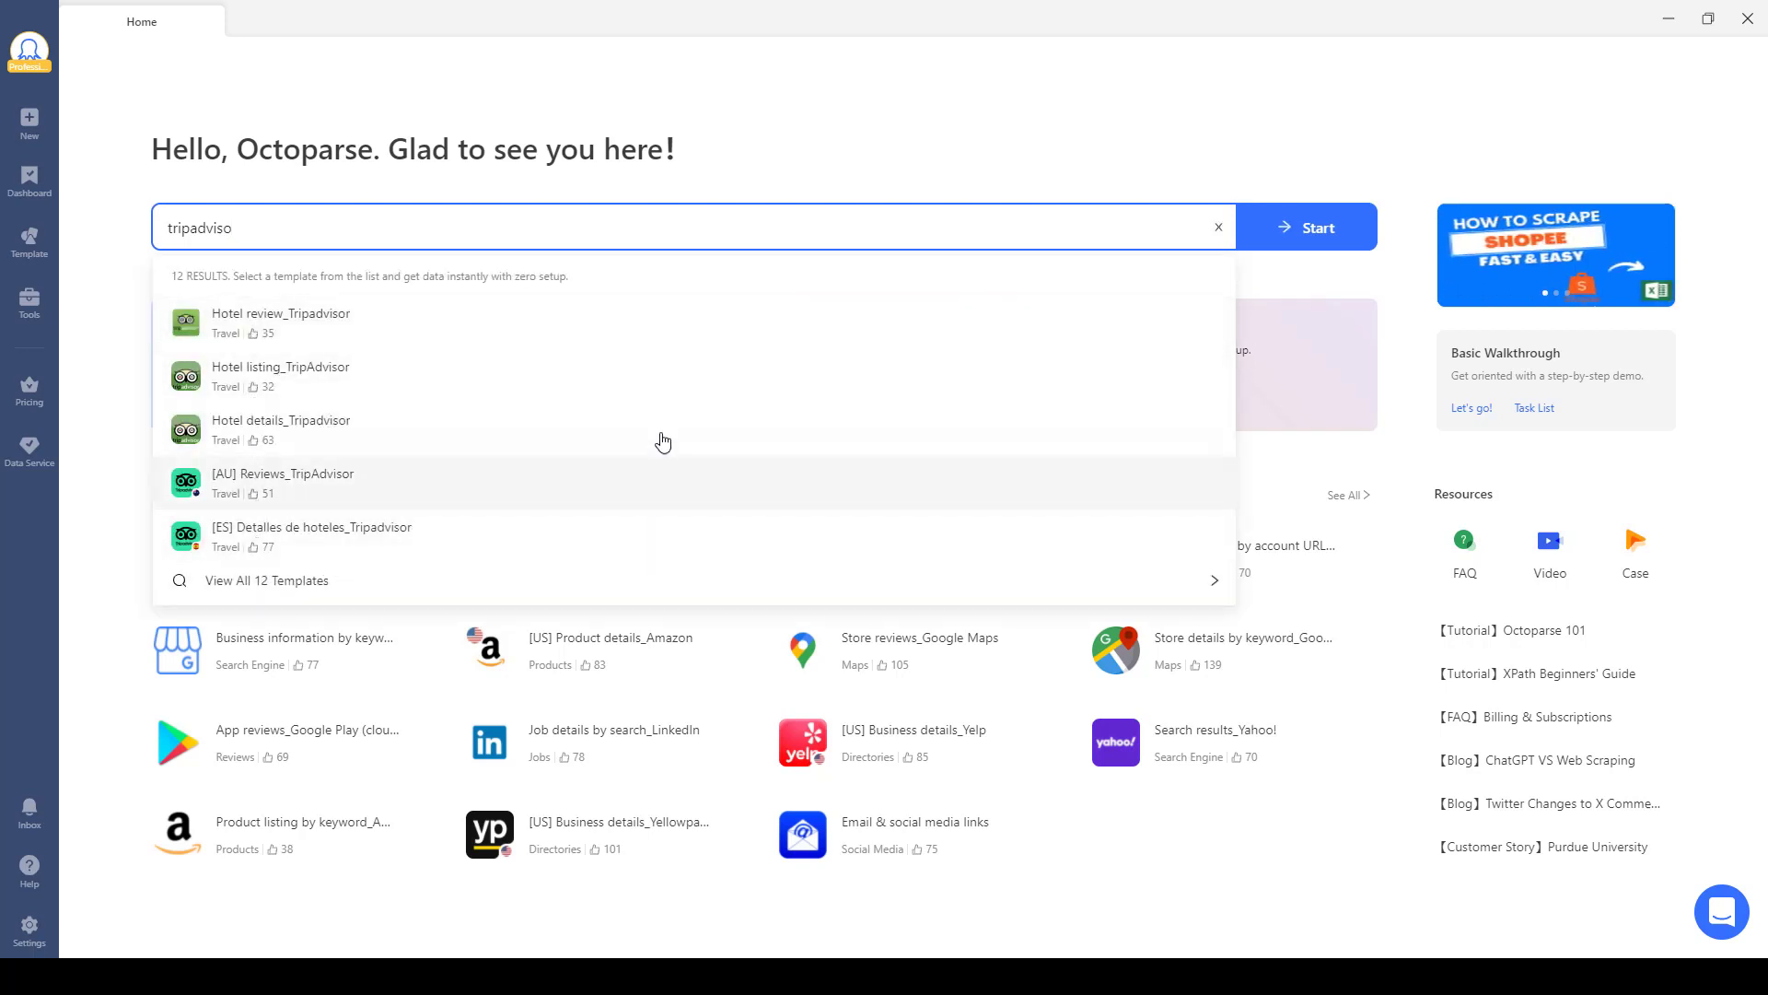
click(280, 323)
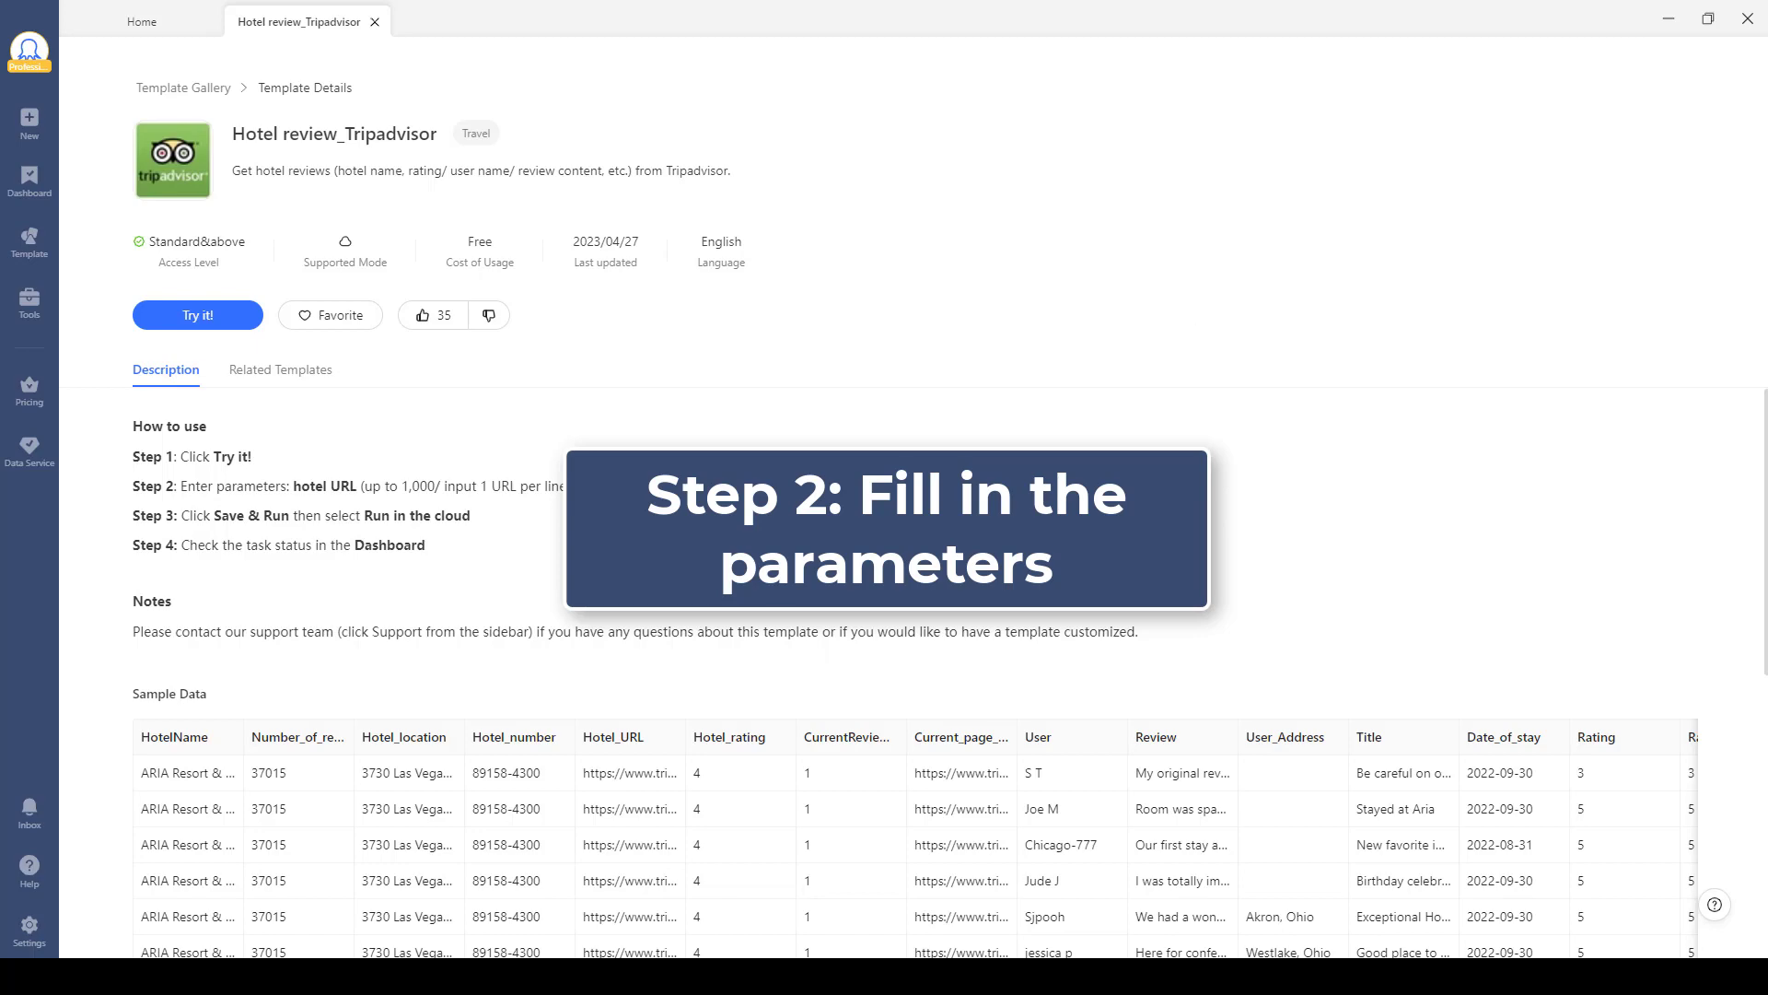
- Start a task from the template with the Sheraton Universal Hotel TripAdvisor page as Hotel_URL
scroll(down, 3)
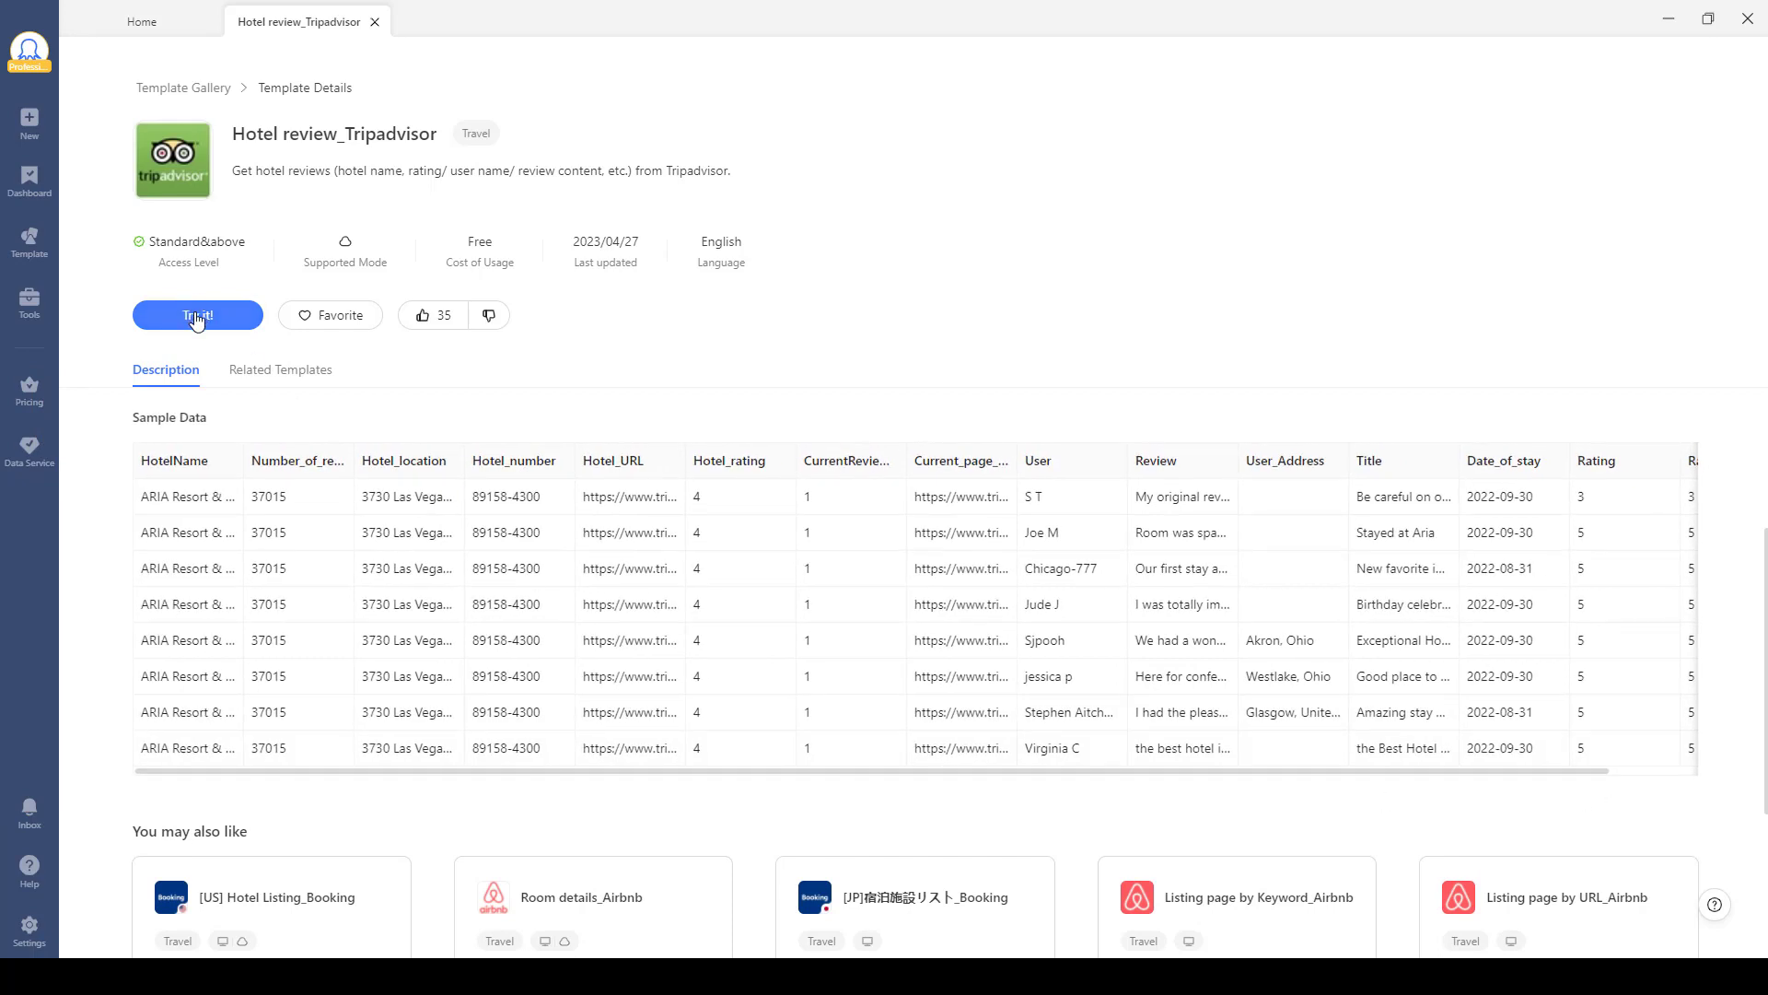
click(197, 315)
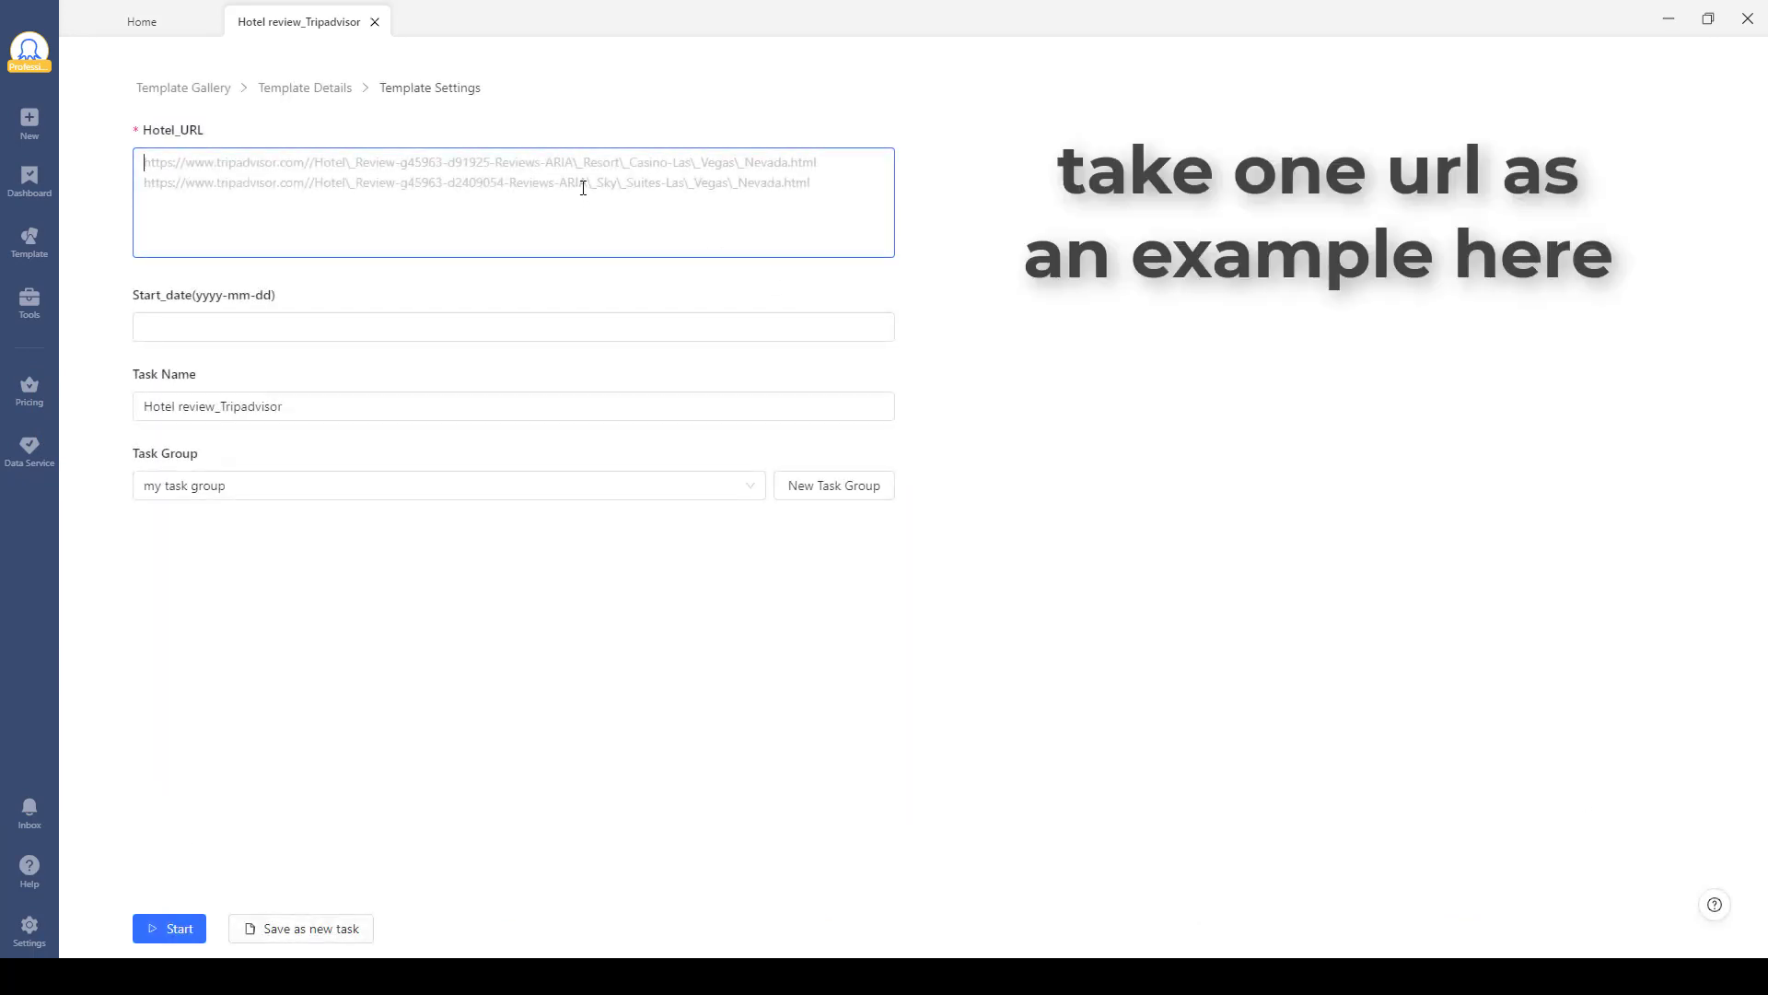
text(https://www.tripadvisor.com/Hotel_Review-g32655-d84422-Reviews-Sheraton_Universal_Hotel-Los_Angeles_California.html)
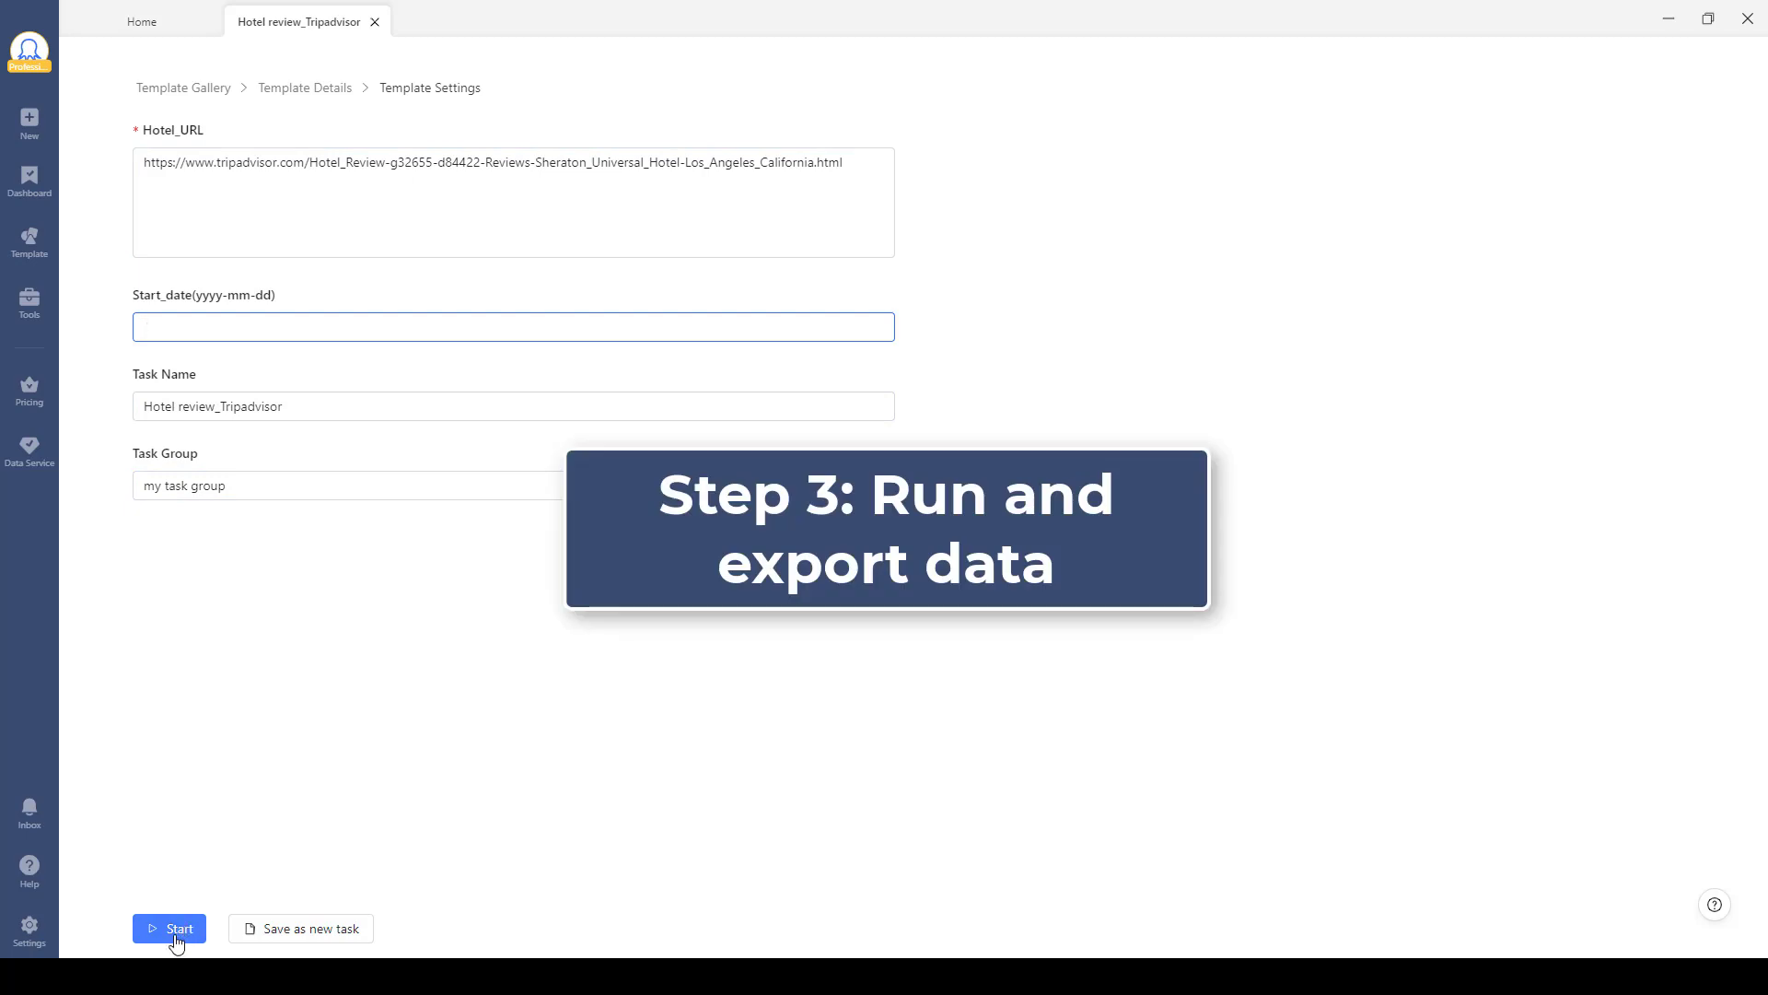
- Run the task in the cloud in Standard Mode and export the 566 review lines to Excel
click(169, 929)
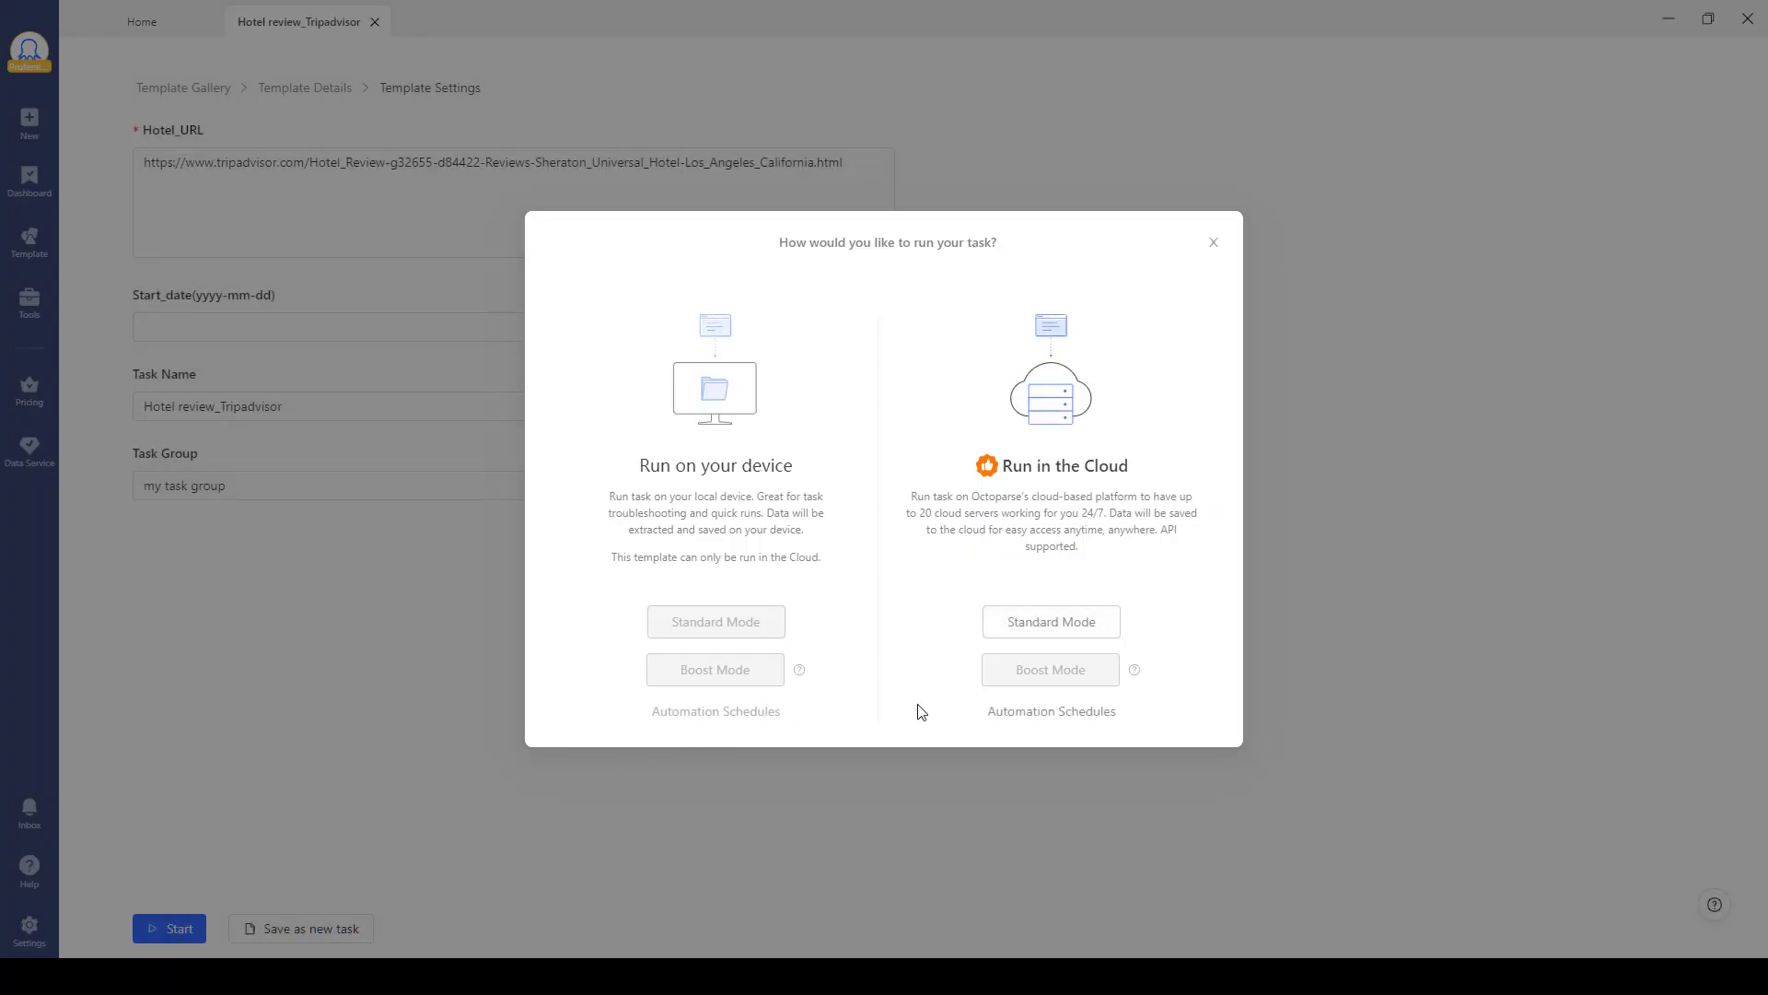
click(1214, 241)
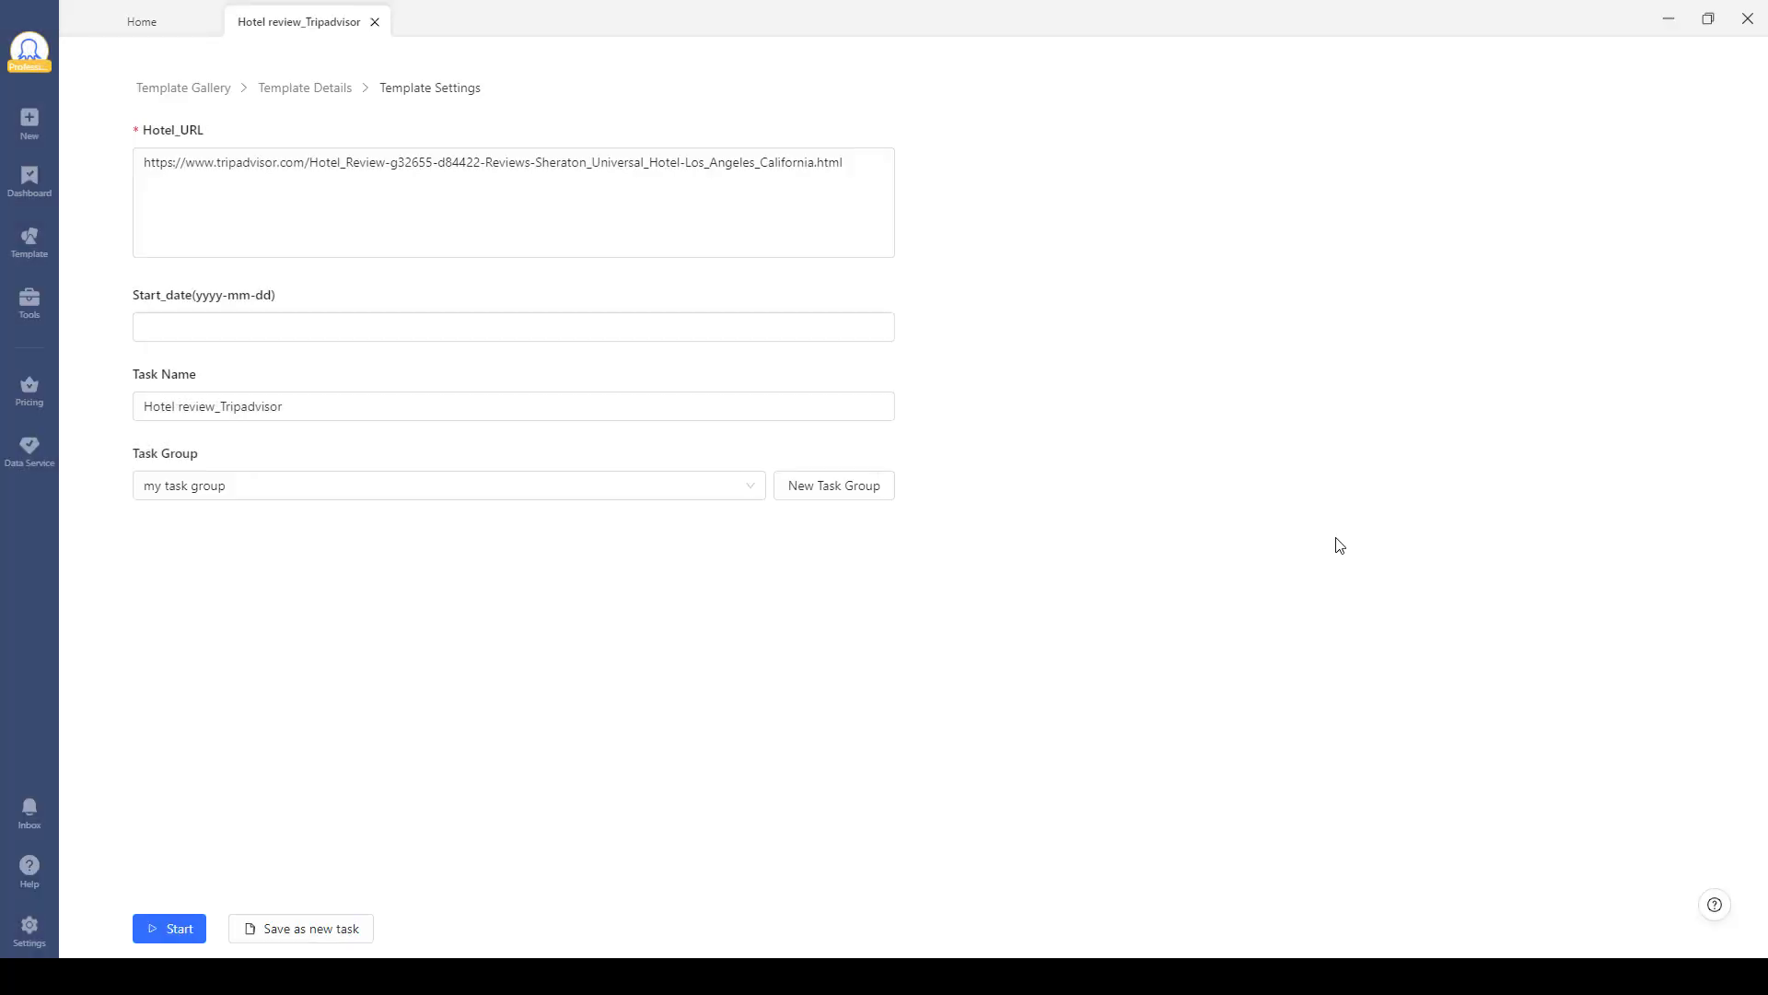
click(169, 928)
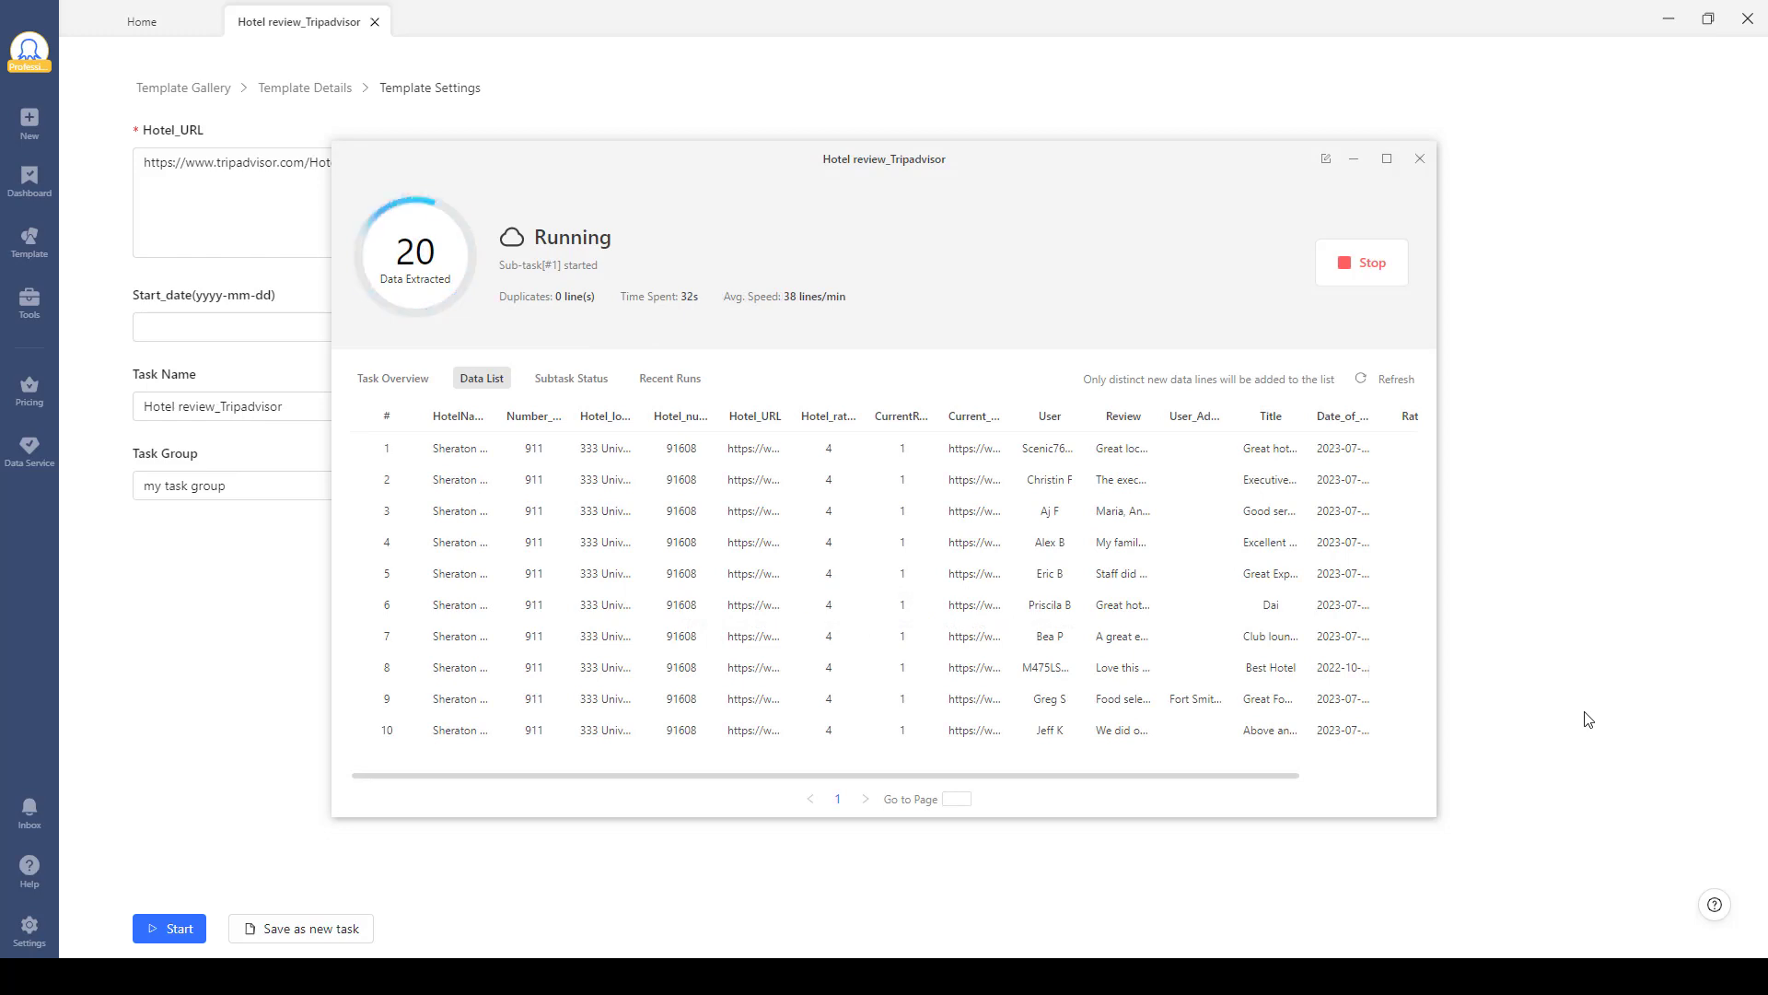
mouse_move(1184, 782)
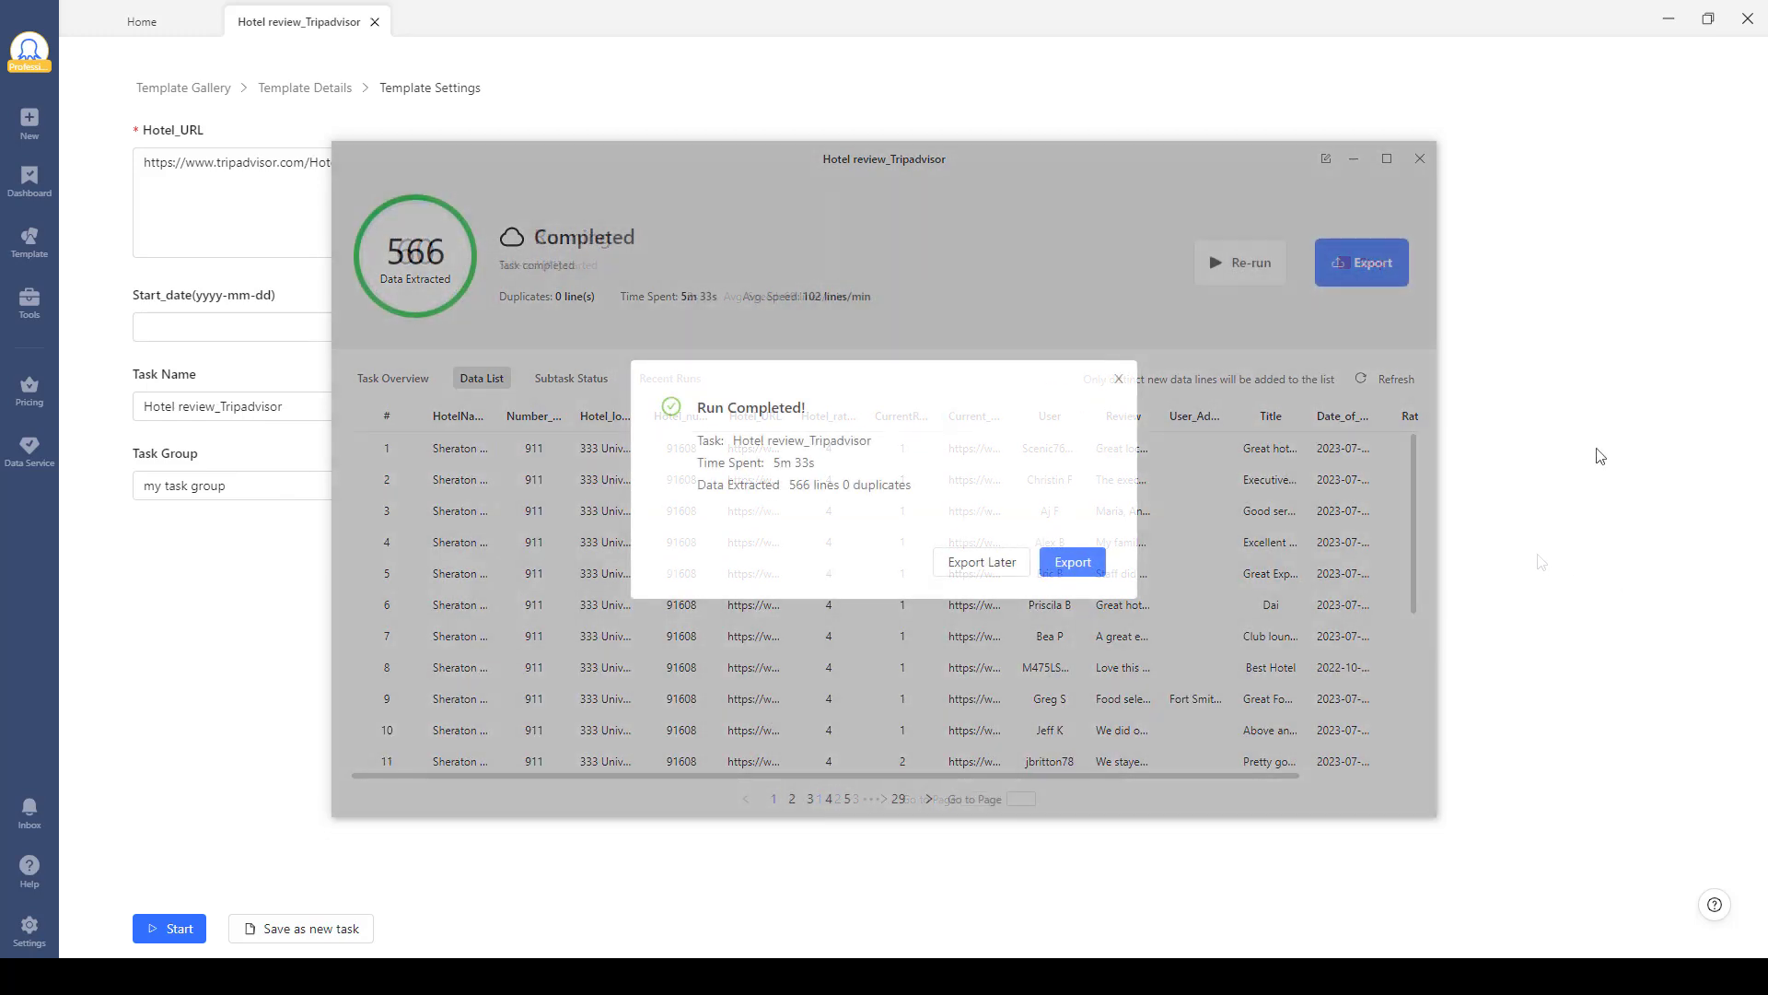
click(1070, 562)
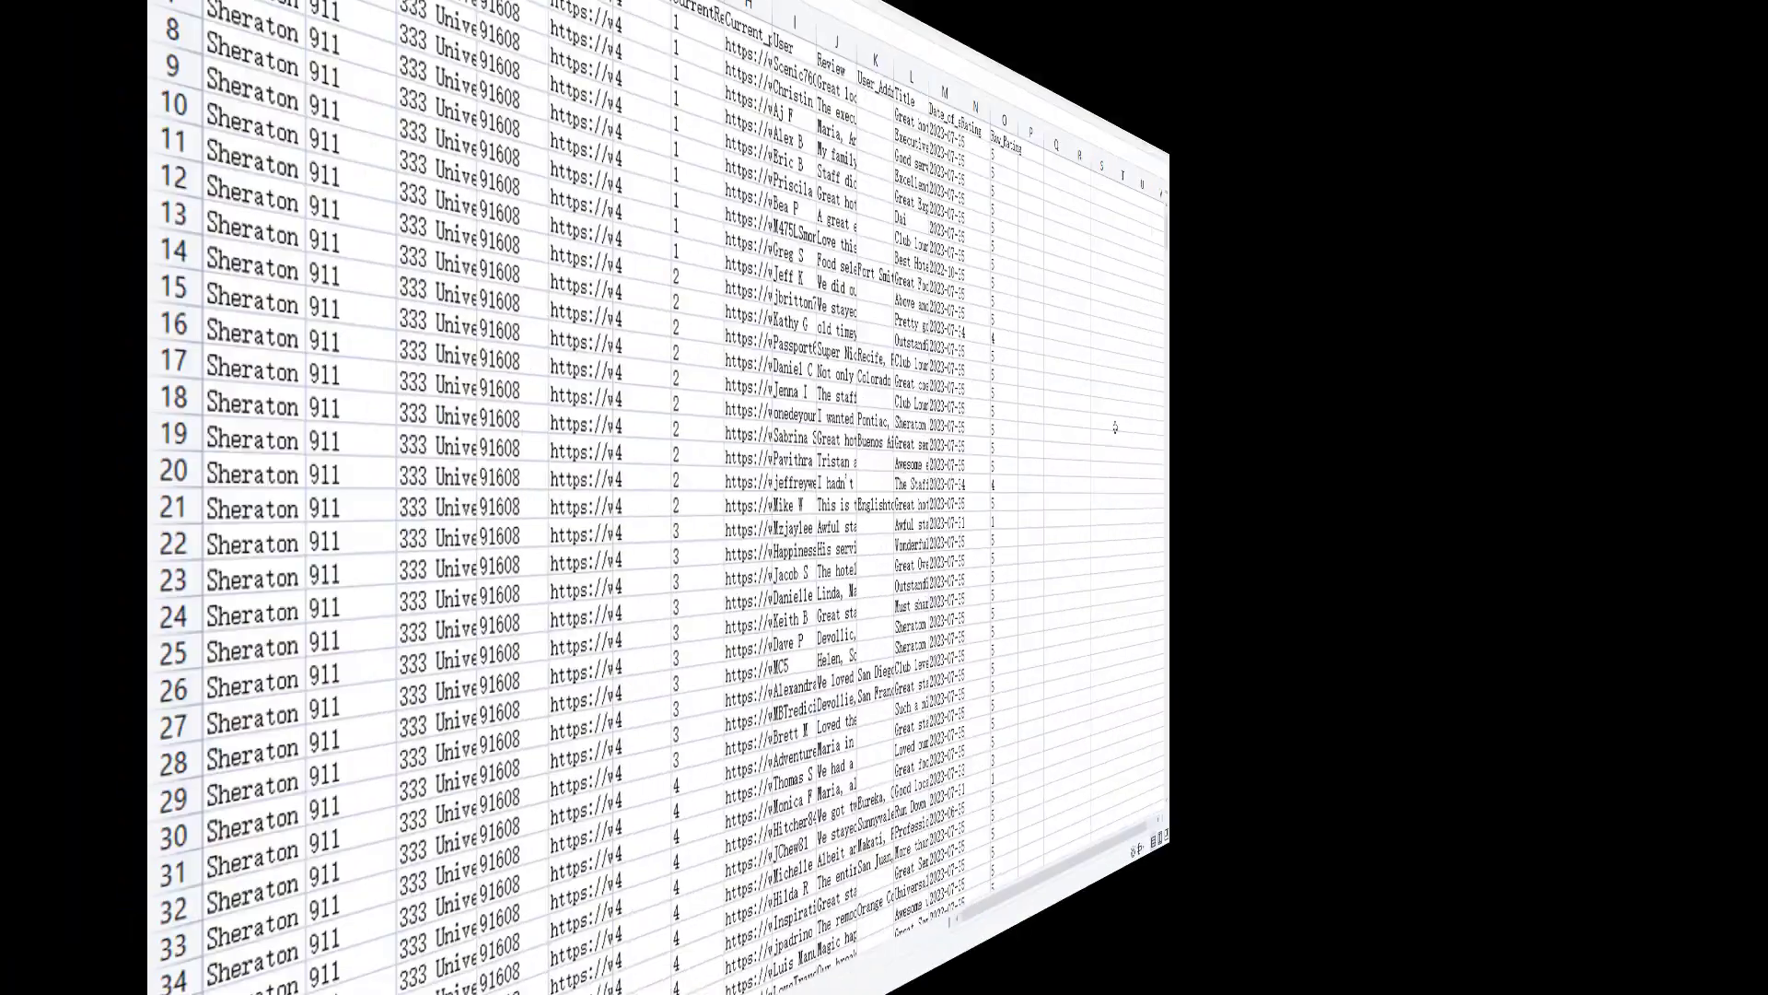